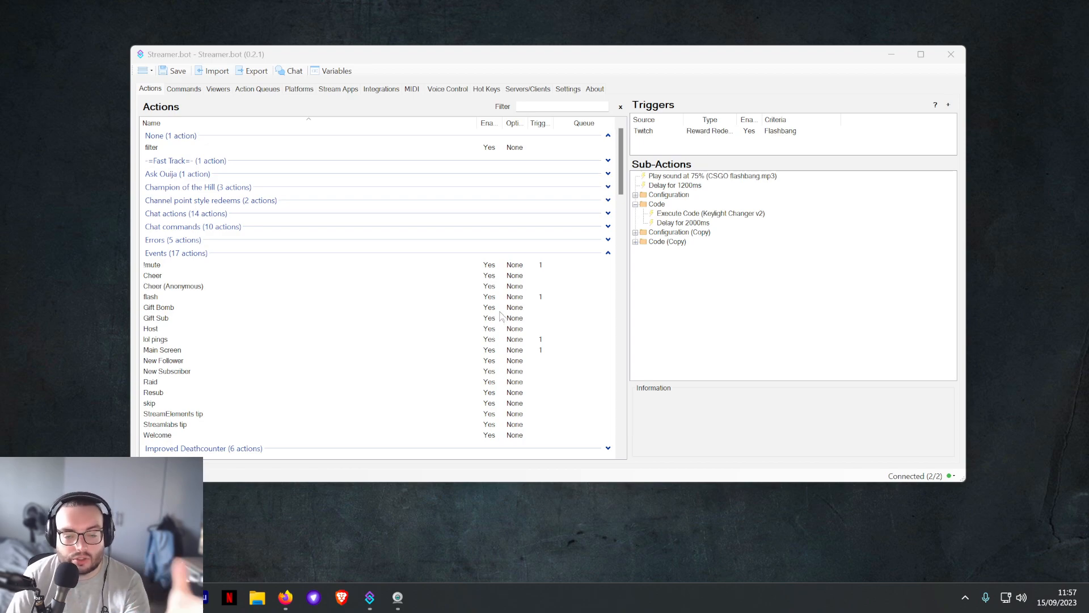
{"action": "mouse_move", "coordinate": [497, 317]}
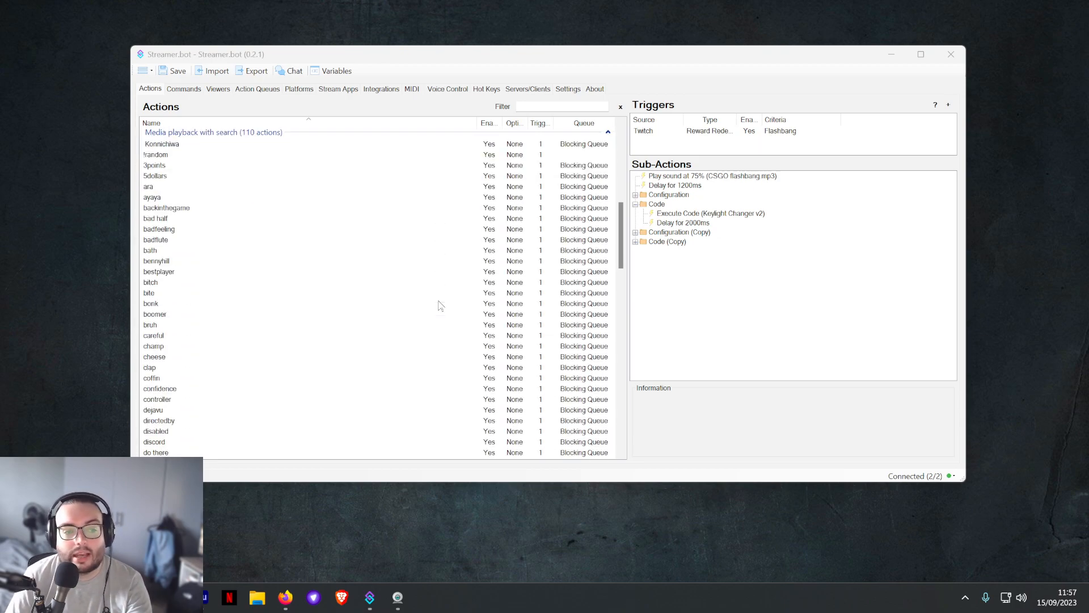
- Browse the Sound Requests chat commands and delete the !fart command
{"action": "scroll", "scroll_direction": "down", "scroll_amount": 3}
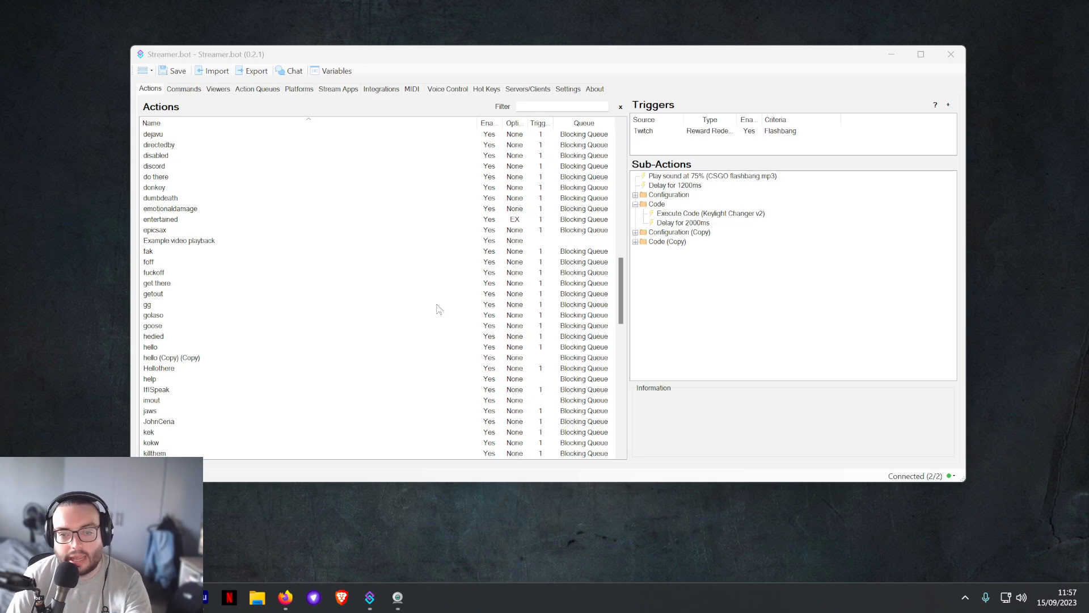
{"action": "mouse_move", "coordinate": [428, 323]}
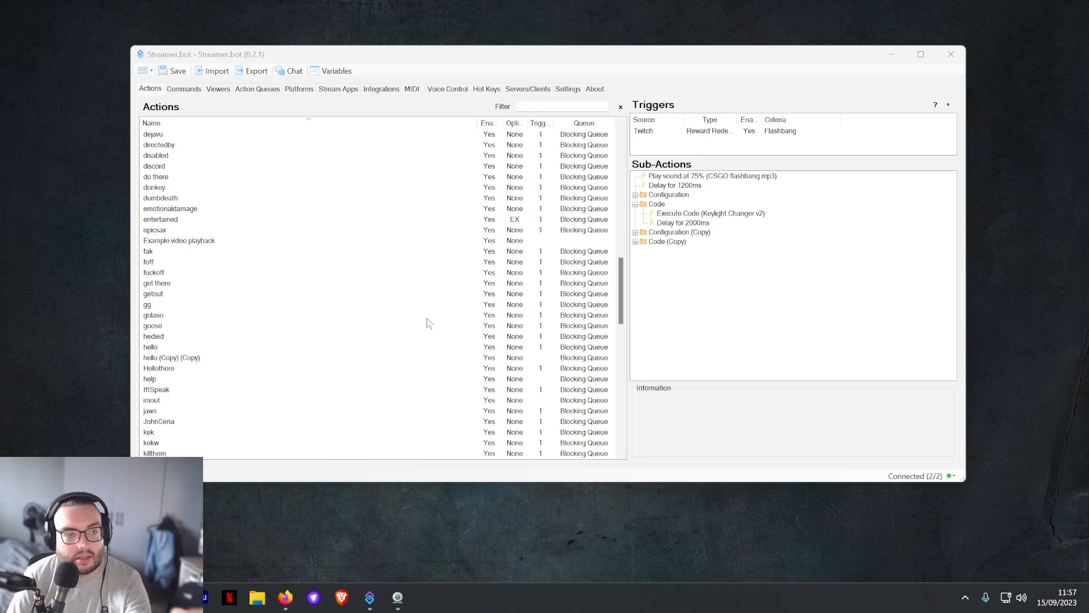
{"action": "left_click", "coordinate": [183, 88]}
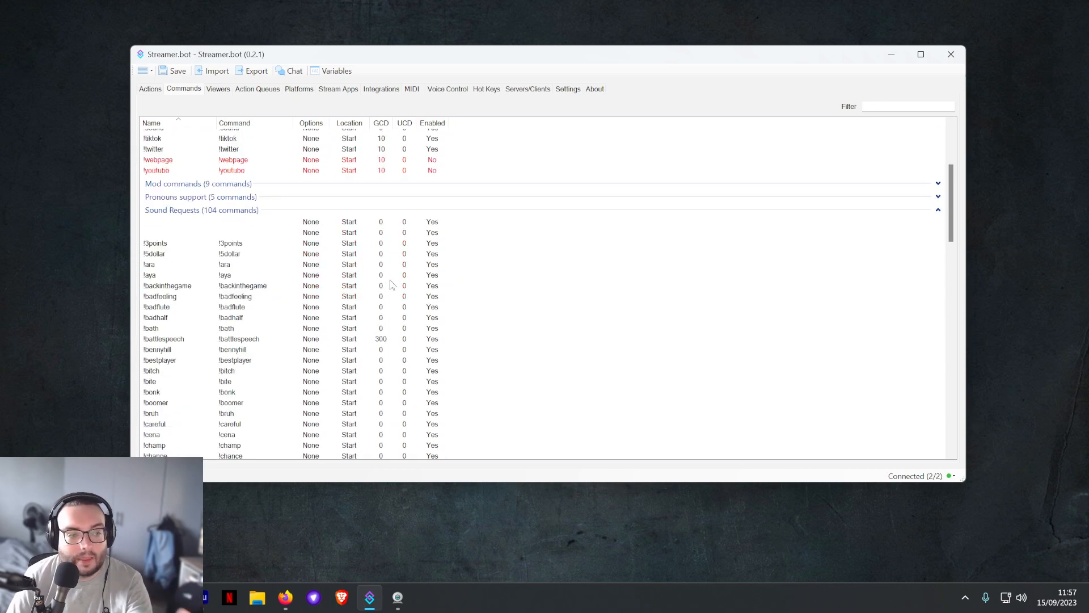
{"action": "scroll", "scroll_direction": "down", "scroll_amount": 3}
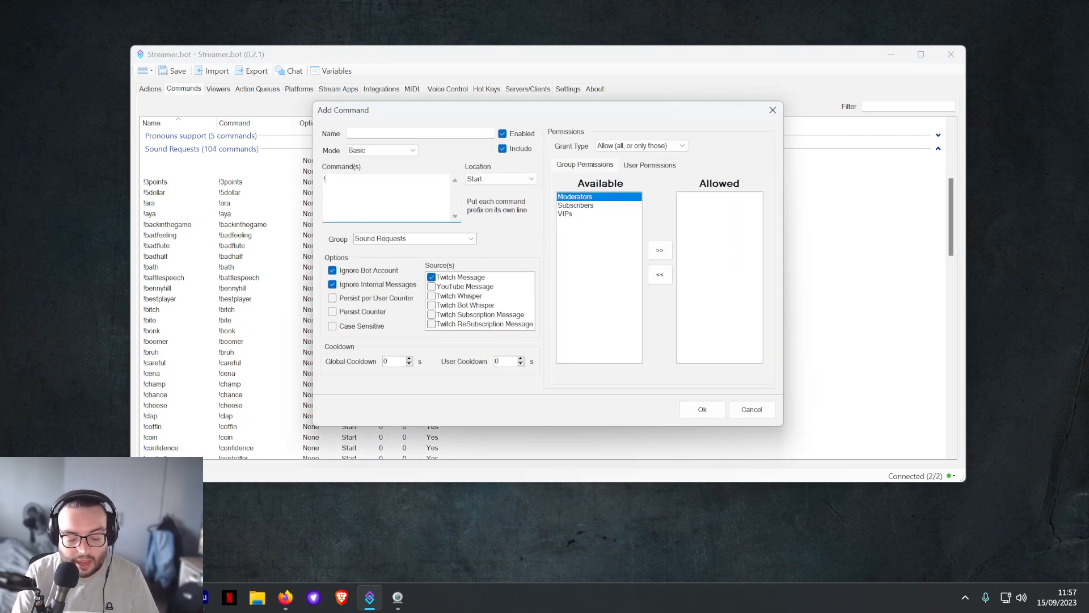
{"action": "type", "text": "!fart"}
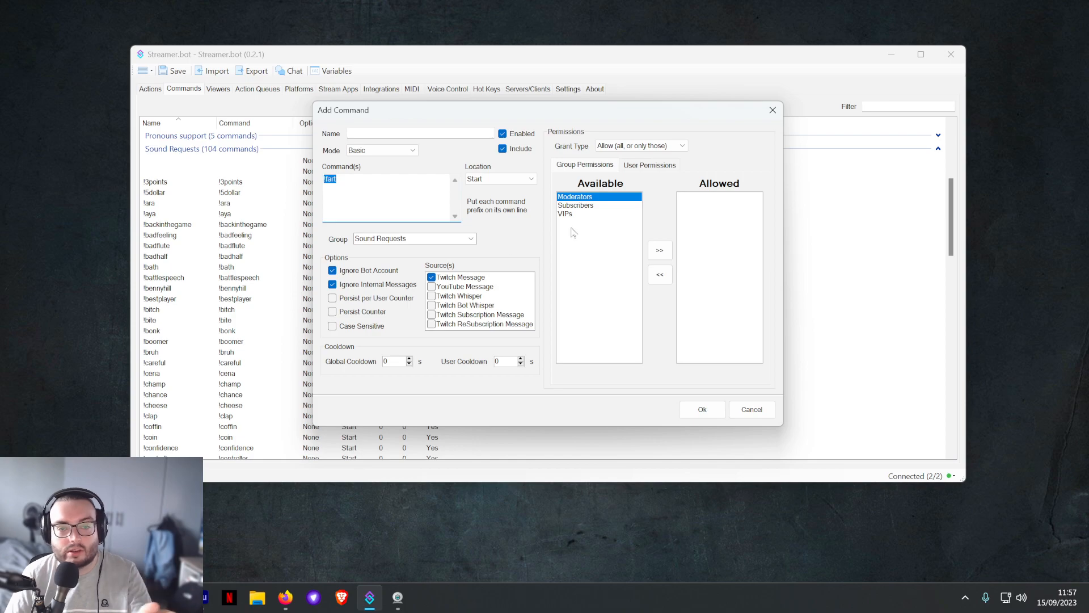
{"action": "mouse_move", "coordinate": [581, 211]}
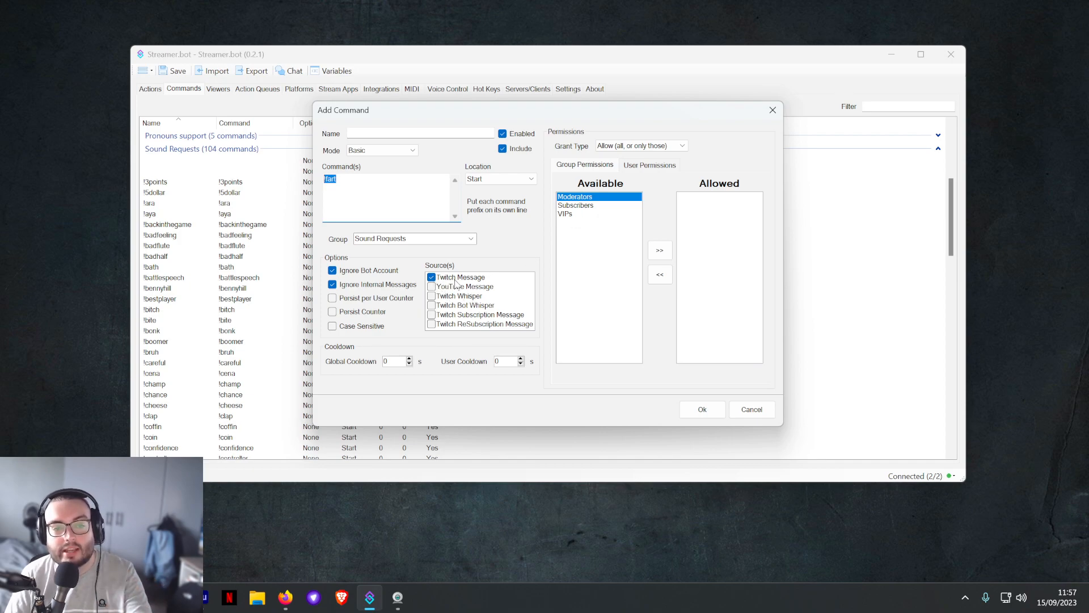
{"action": "mouse_move", "coordinate": [464, 327]}
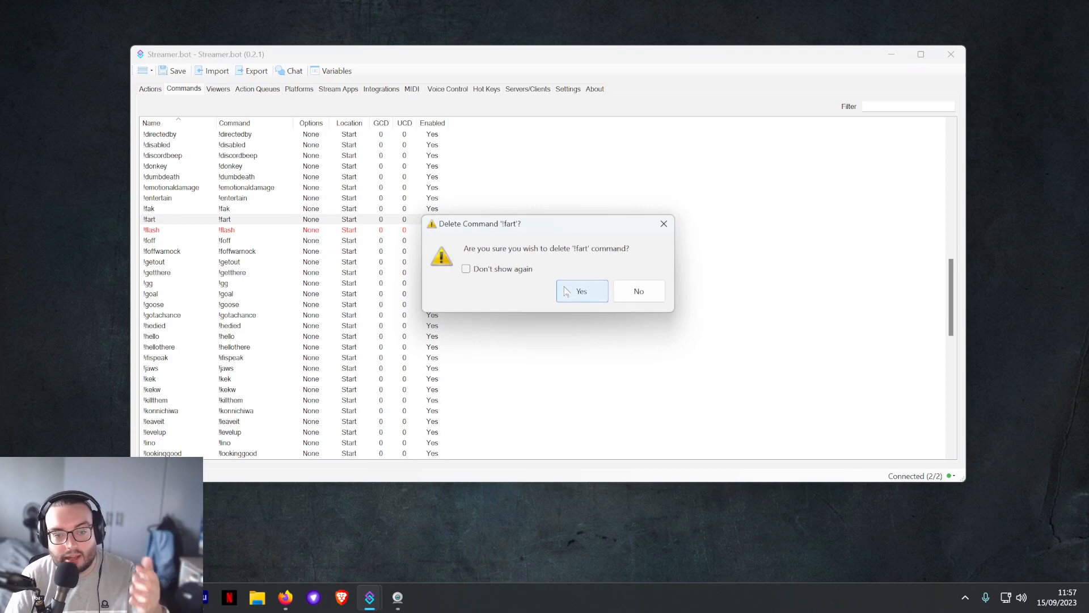
{"action": "left_click", "coordinate": [581, 291]}
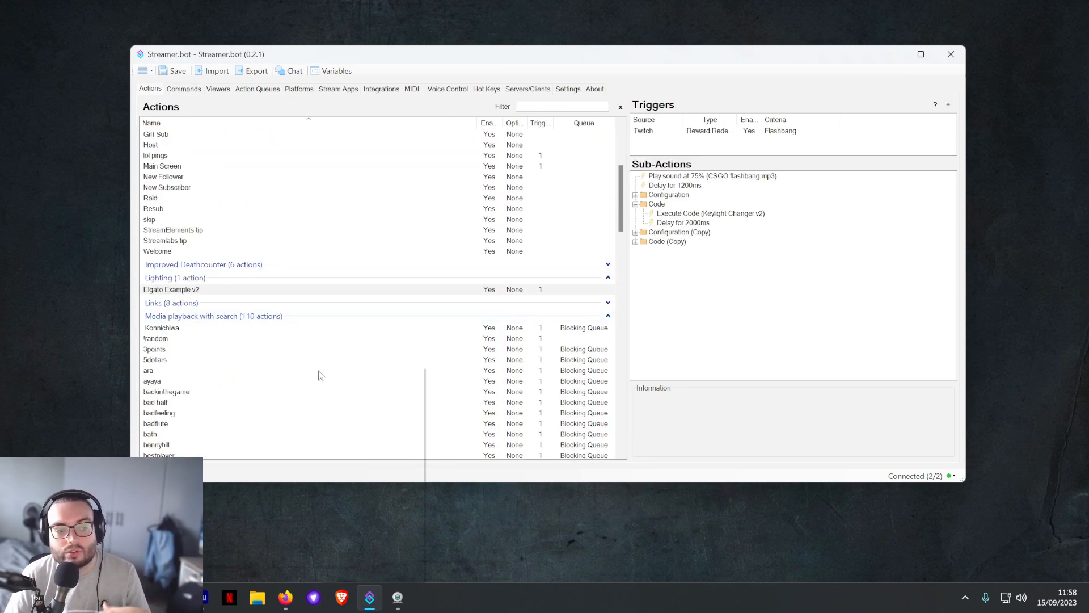
- Open the ara action and browse sub-action categories from Core down to Sounds
{"action": "right_click", "coordinate": [149, 369]}
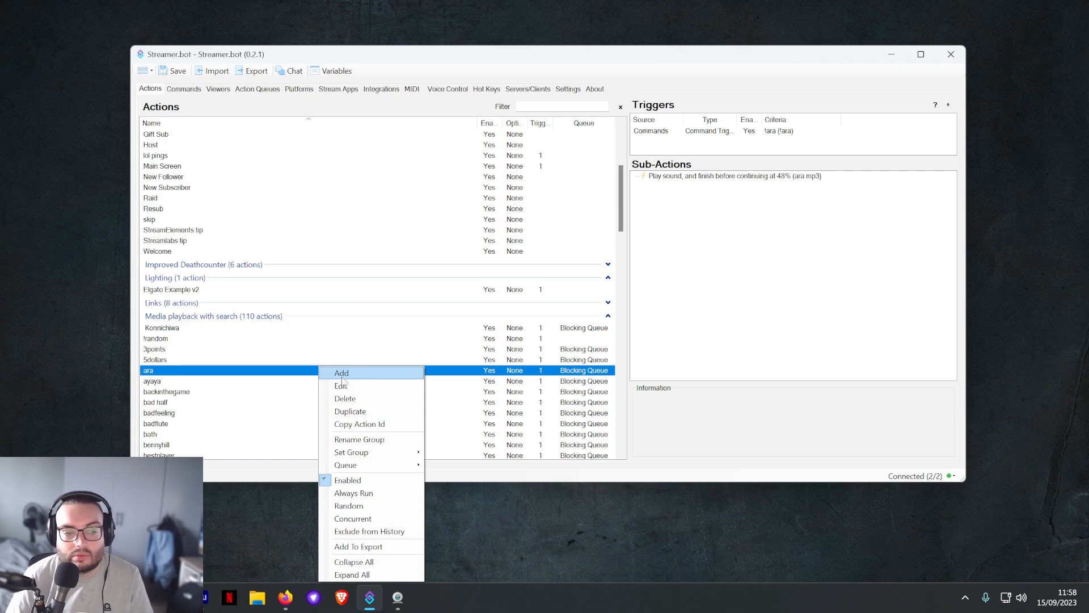
{"action": "left_click", "coordinate": [341, 372]}
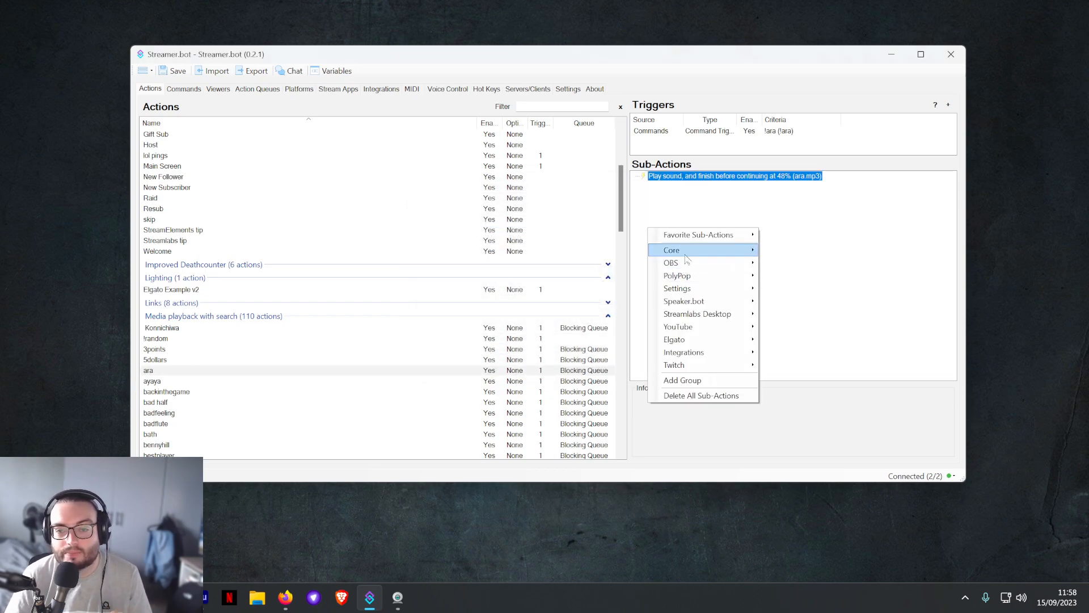
{"action": "mouse_move", "coordinate": [677, 289]}
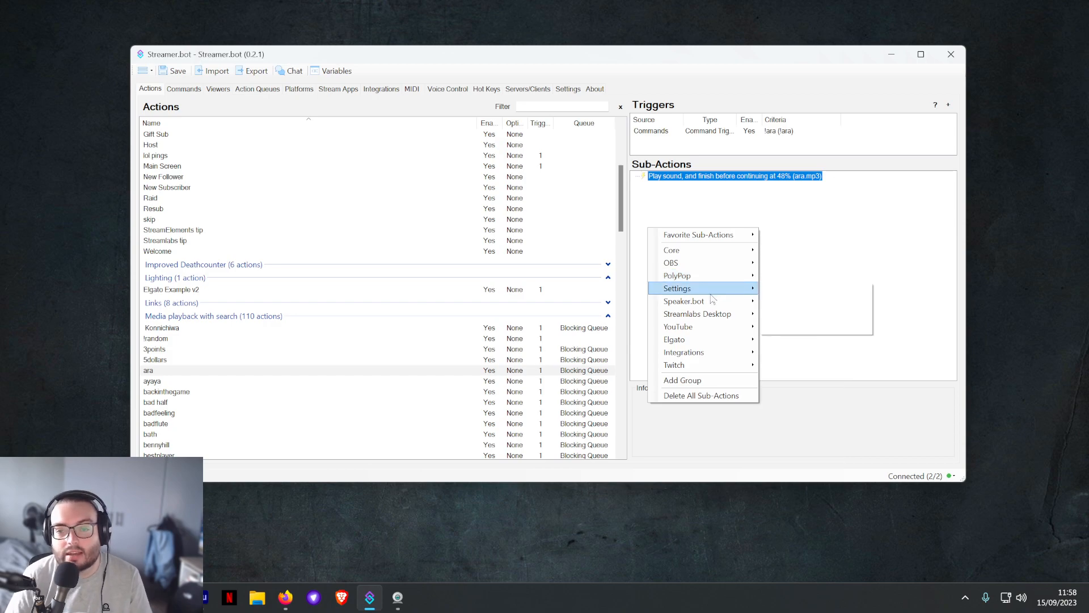
{"action": "mouse_move", "coordinate": [703, 301]}
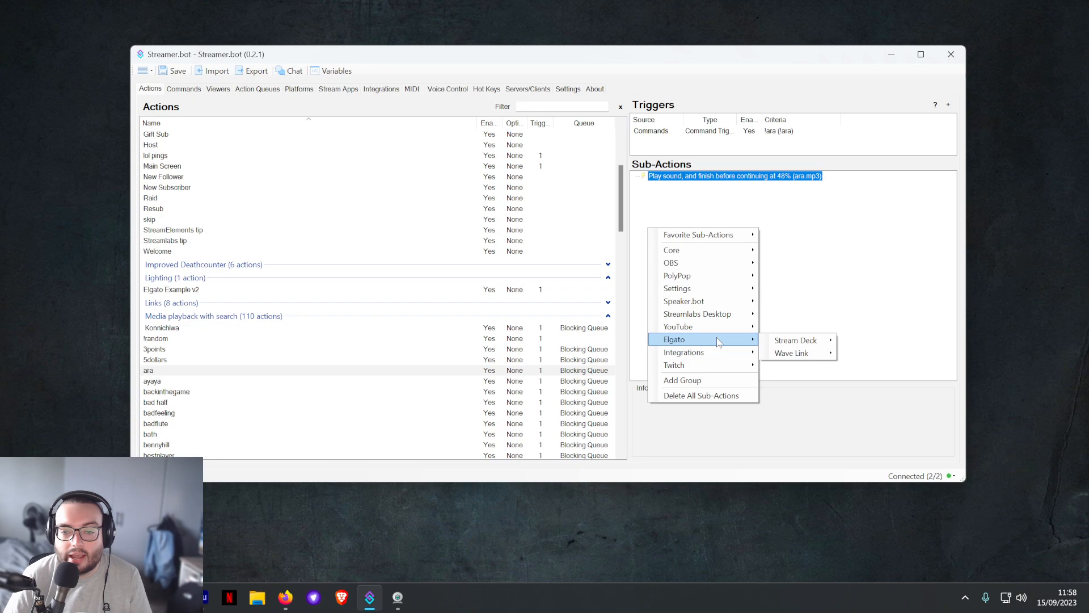
{"action": "mouse_move", "coordinate": [795, 340]}
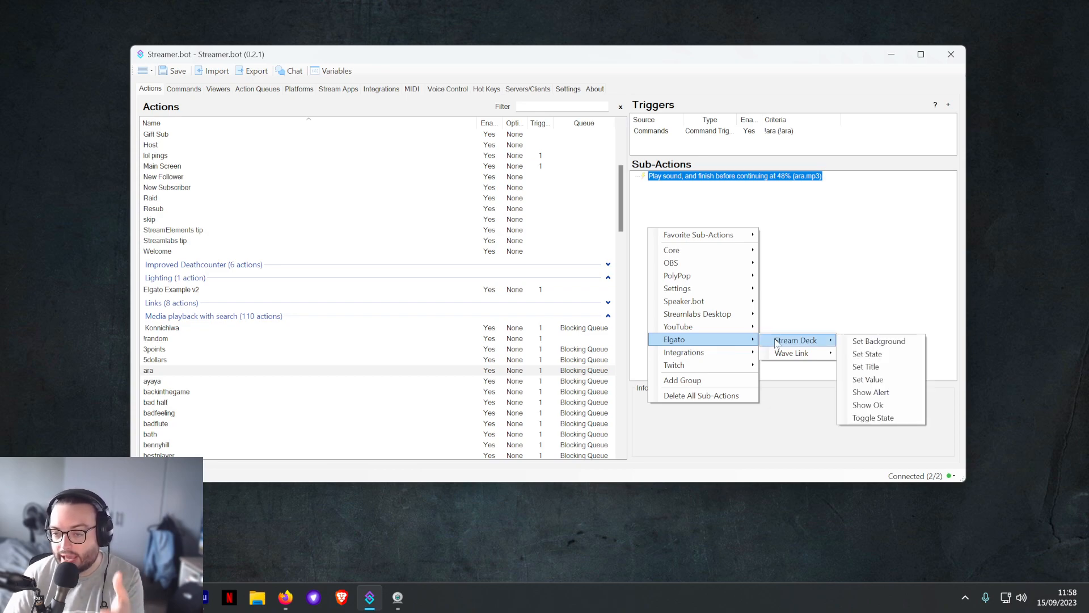
{"action": "mouse_move", "coordinate": [683, 353]}
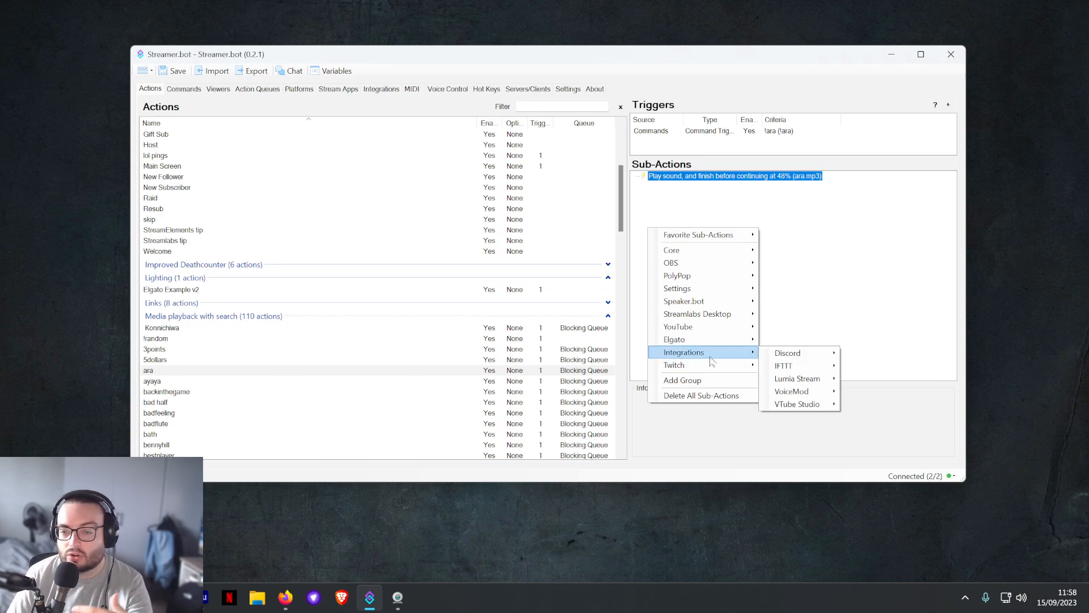
{"action": "mouse_move", "coordinate": [805, 365]}
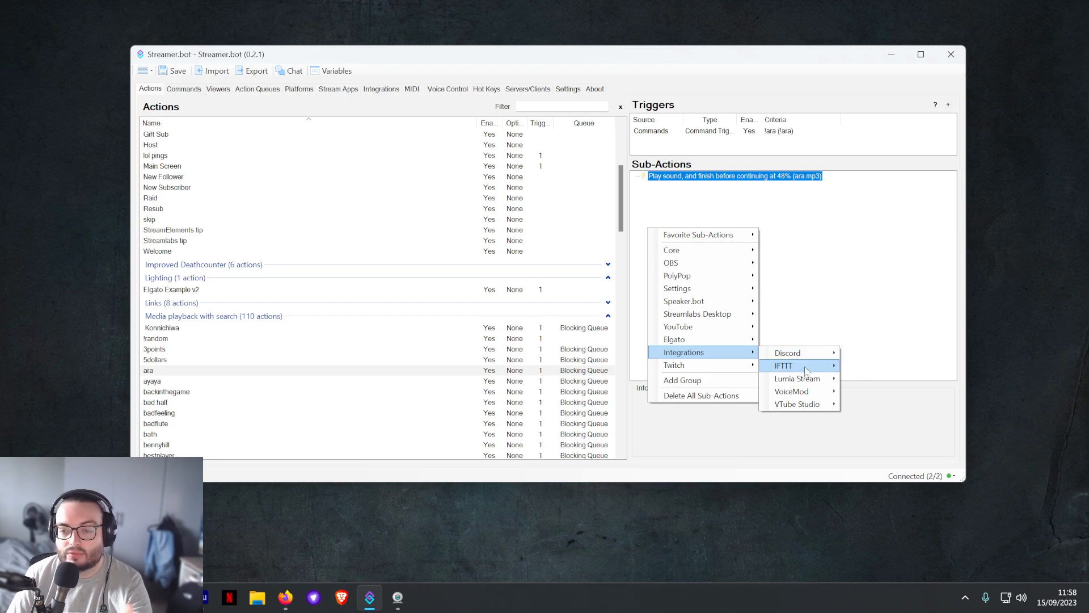
{"action": "mouse_move", "coordinate": [677, 275]}
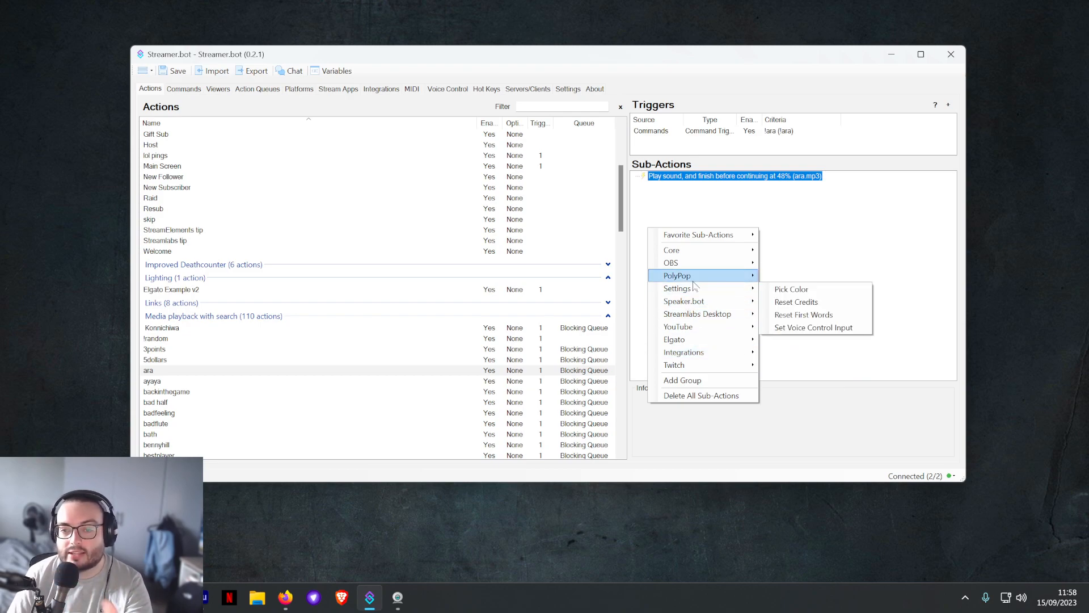
{"action": "mouse_move", "coordinate": [671, 262]}
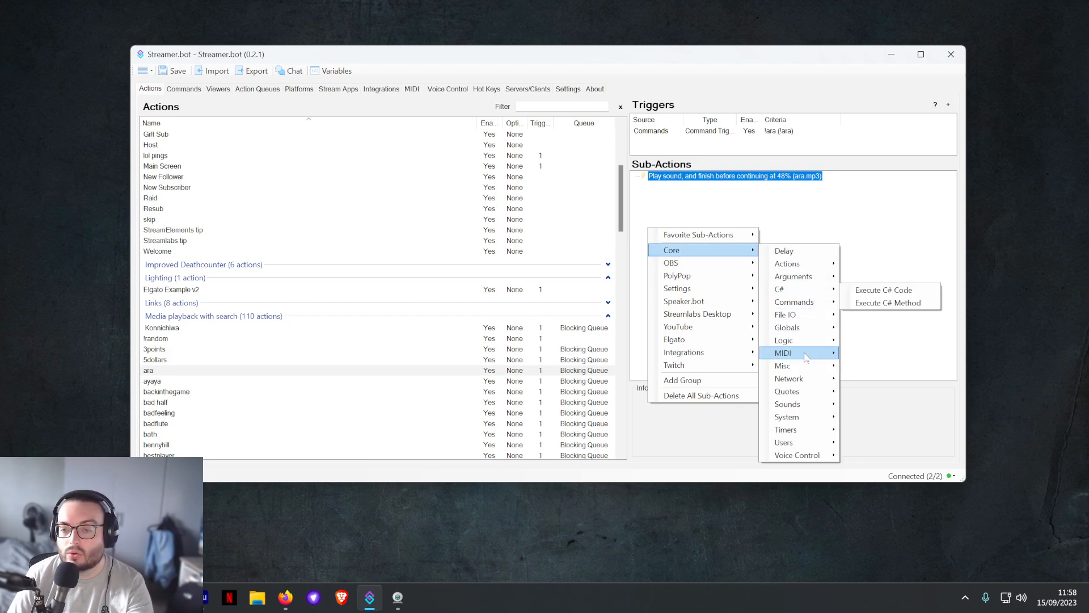
{"action": "mouse_move", "coordinate": [785, 314]}
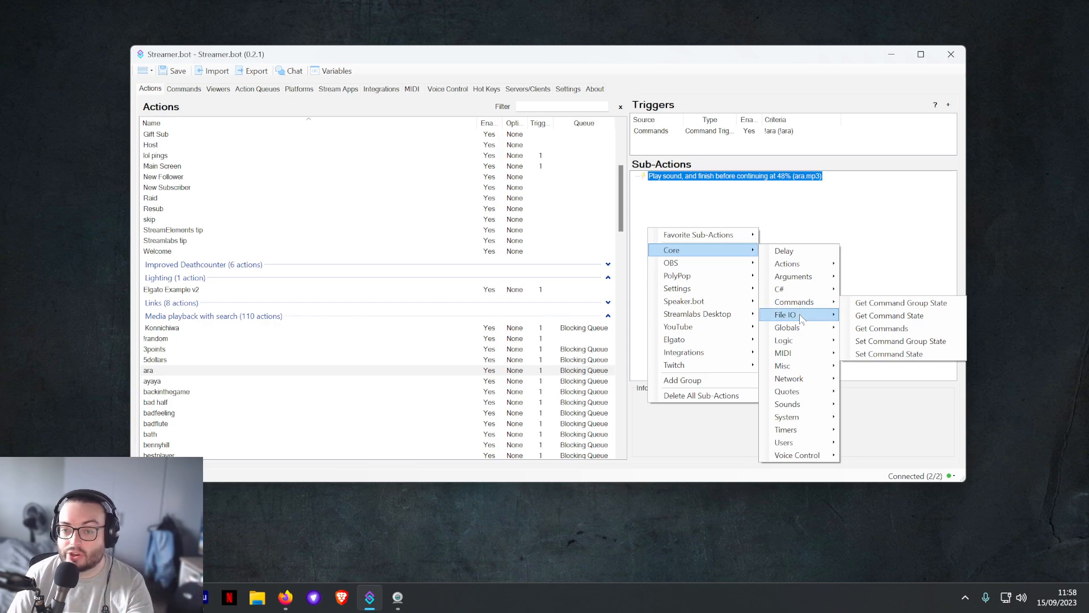
{"action": "mouse_move", "coordinate": [783, 250]}
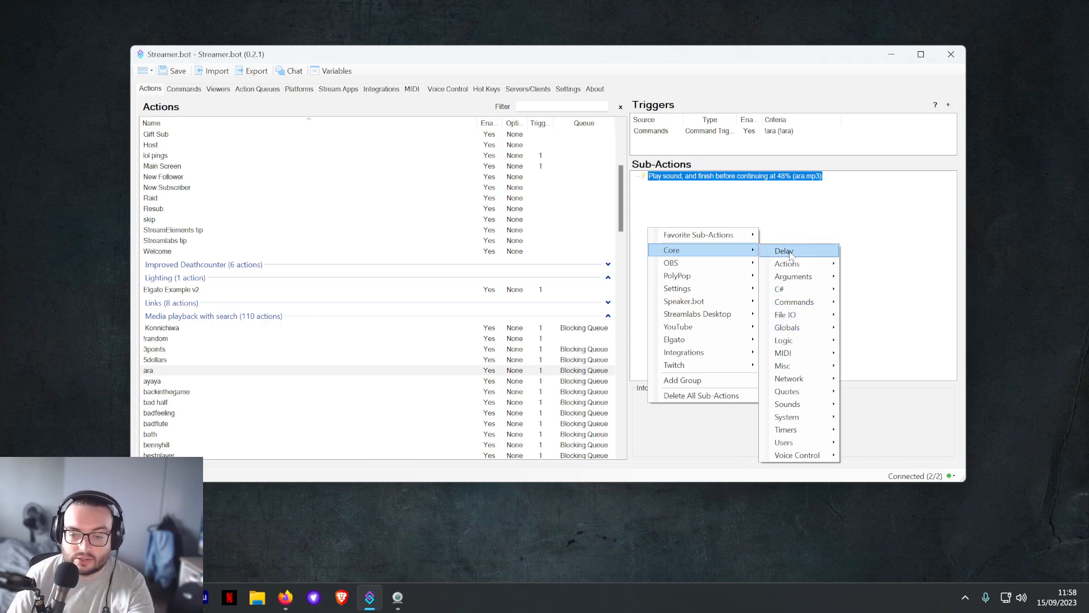
{"action": "mouse_move", "coordinate": [787, 404]}
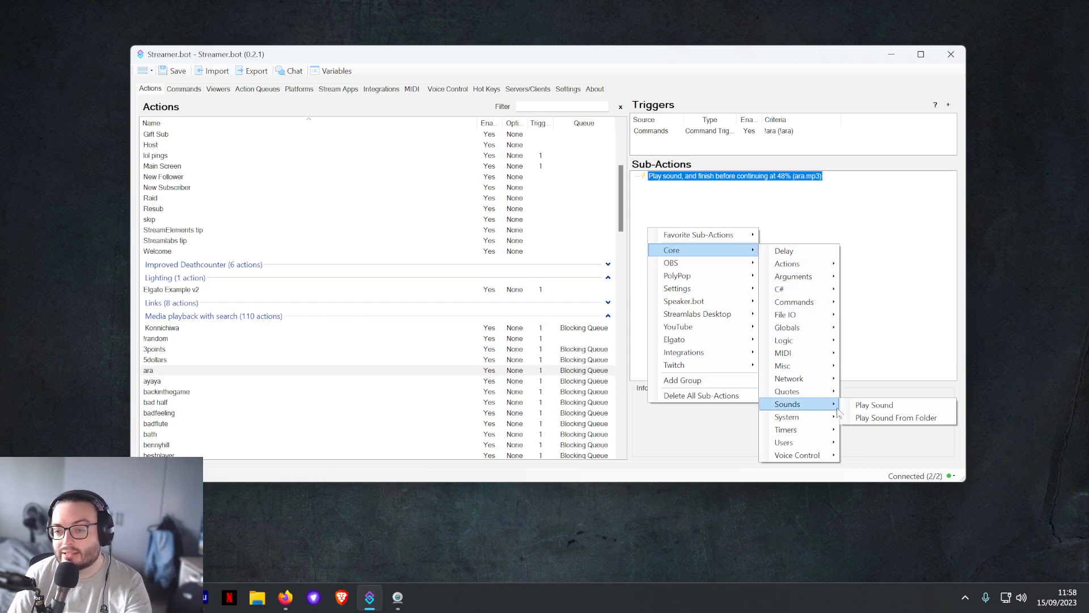
{"action": "mouse_move", "coordinate": [897, 418]}
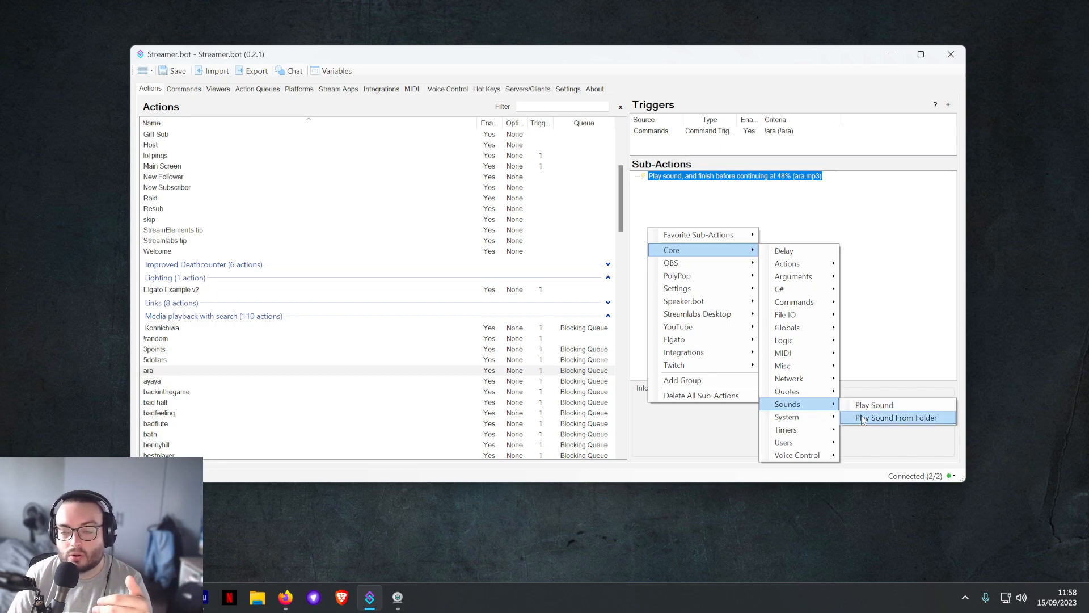
- Try a play-sounds-from-folder sub-action, cancel the folder chooser, and view chat commands
{"action": "left_click", "coordinate": [897, 417]}
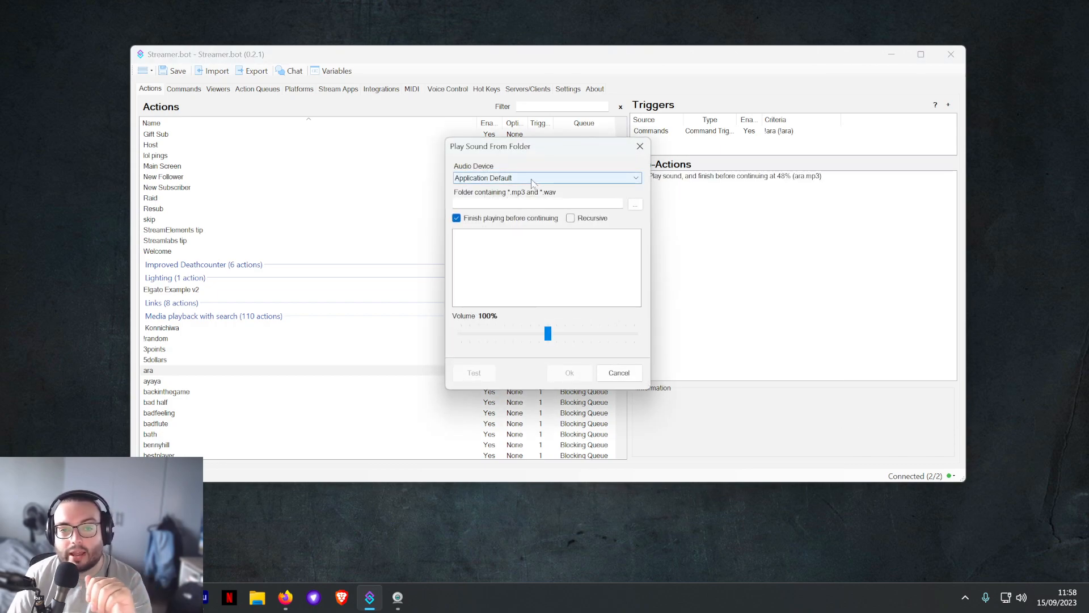
{"action": "left_click", "coordinate": [634, 203]}
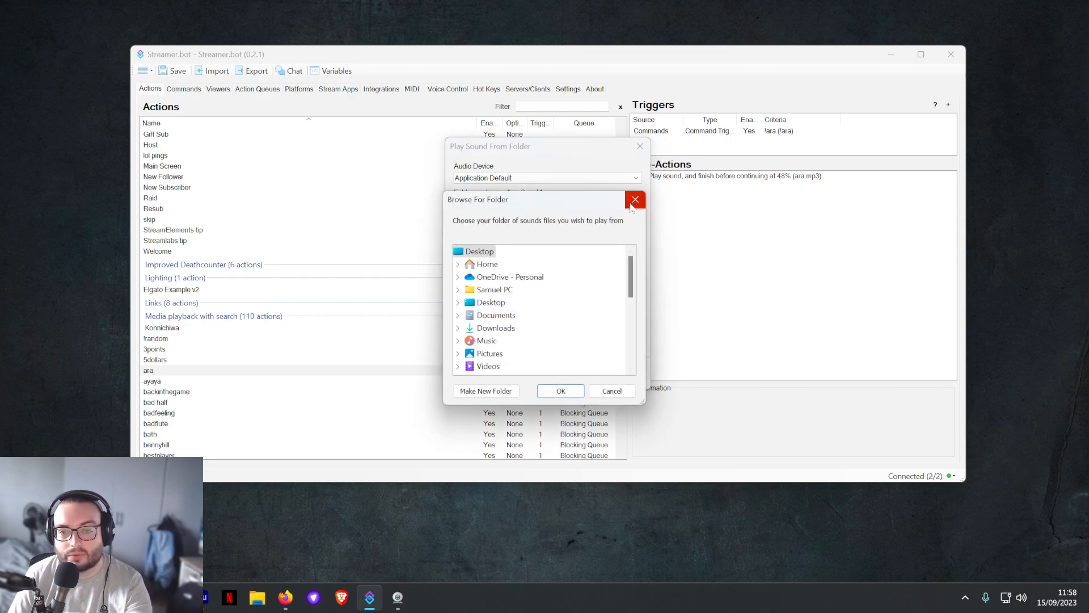
{"action": "left_click", "coordinate": [634, 199]}
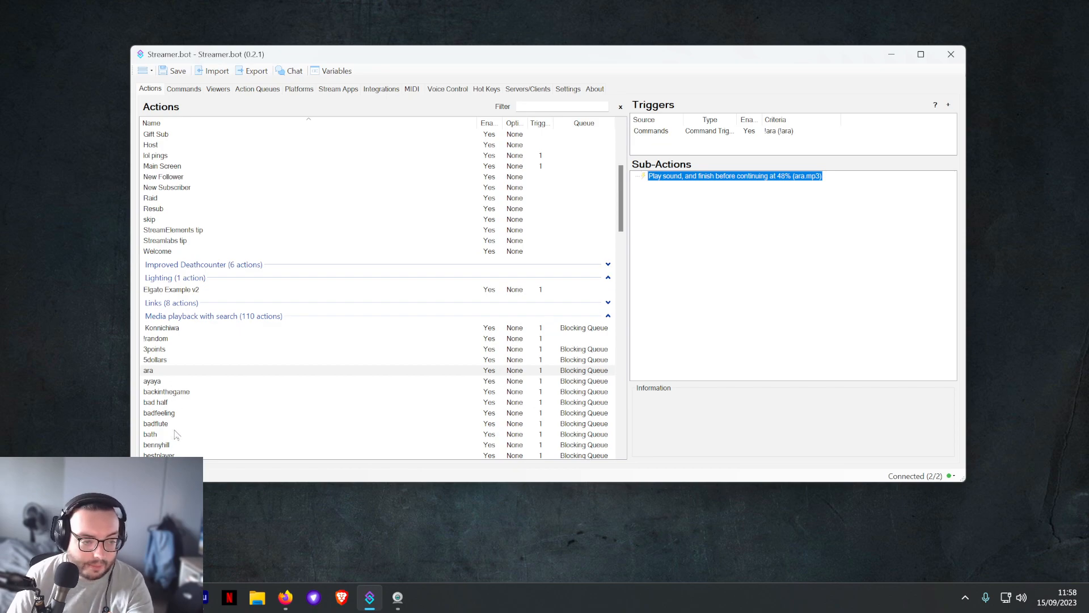
{"action": "left_click", "coordinate": [183, 88]}
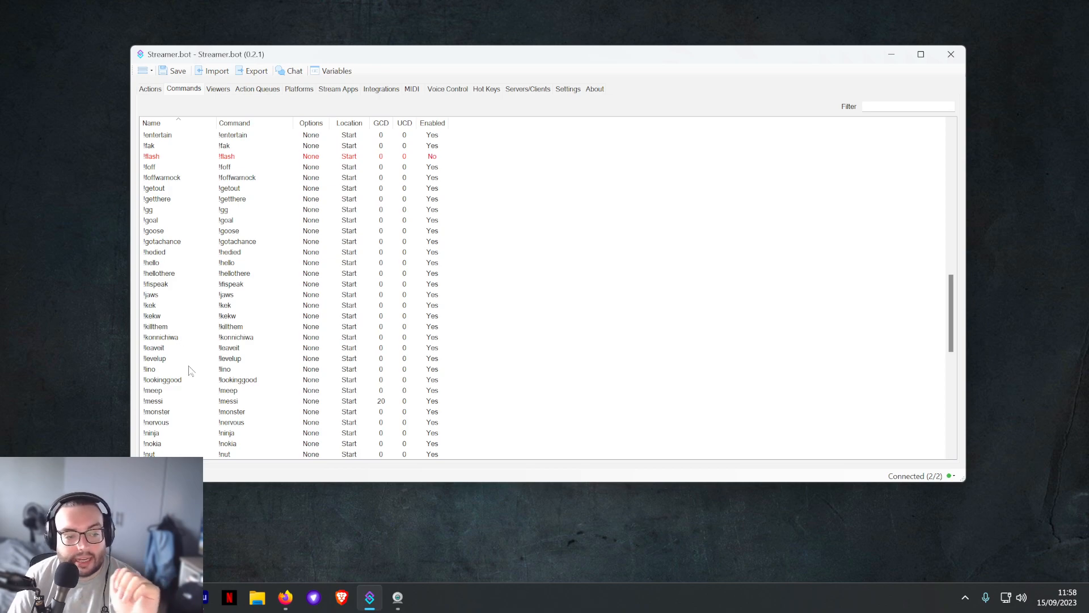
- Scroll through the commands, then return to the actions list showing ara
{"action": "scroll", "scroll_direction": "down", "scroll_amount": 3}
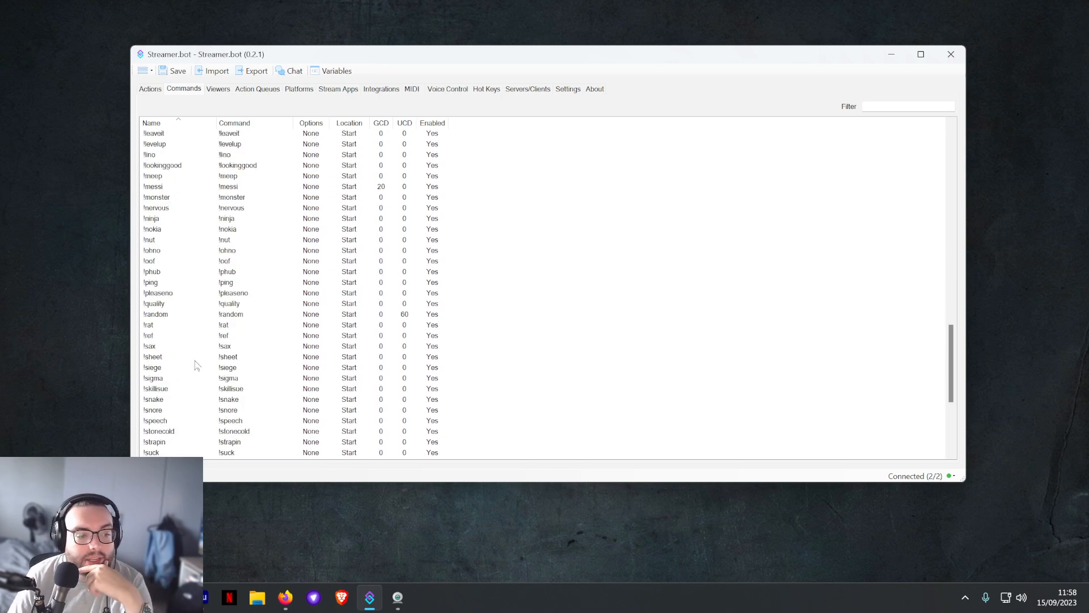
{"action": "scroll", "scroll_direction": "down", "scroll_amount": 3}
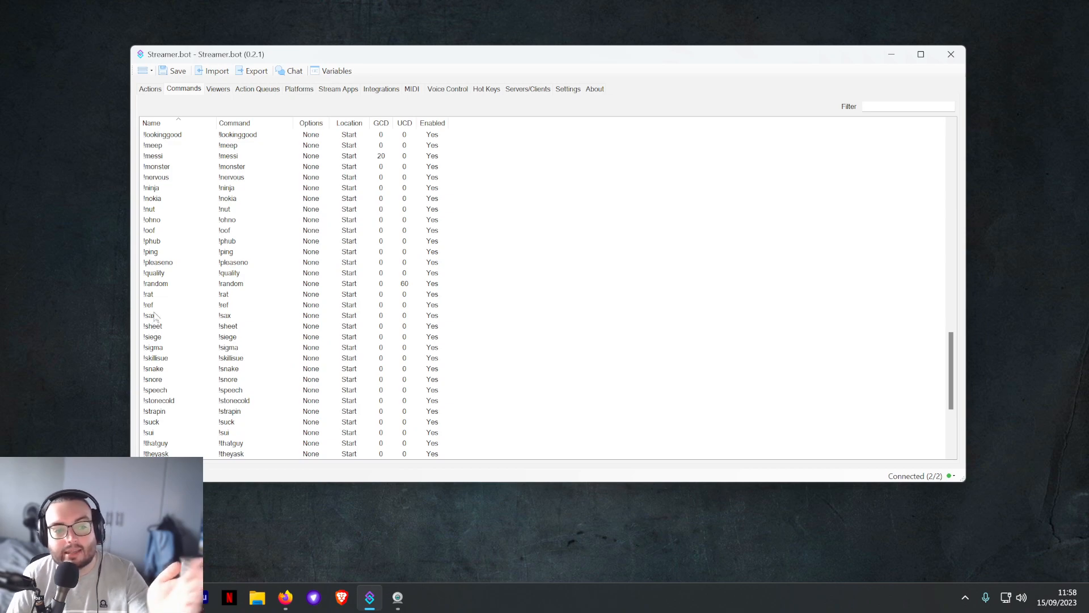
{"action": "left_click", "coordinate": [149, 88]}
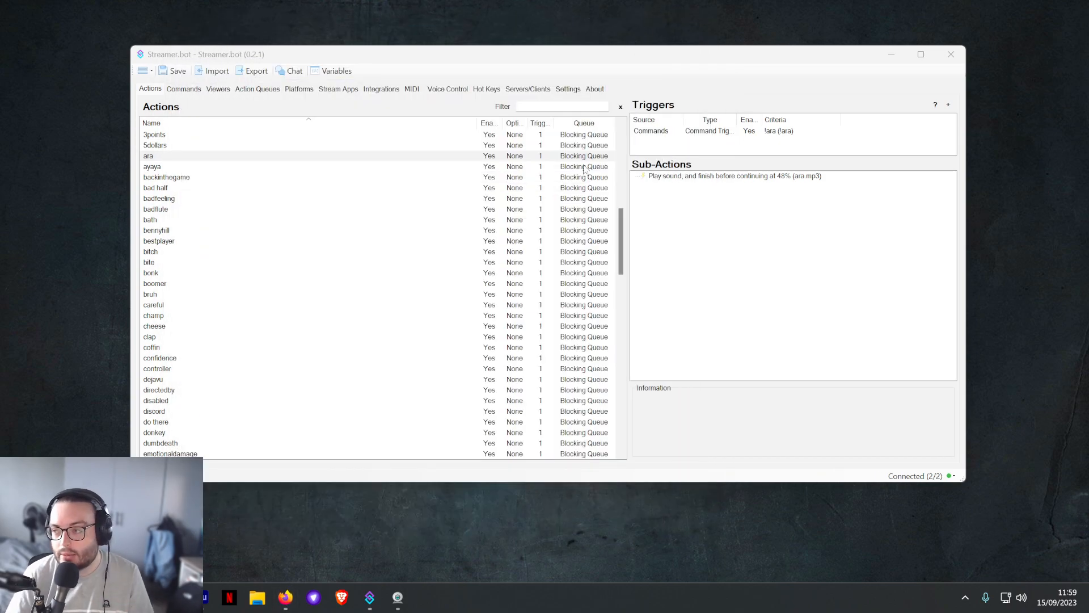
{"action": "mouse_move", "coordinate": [827, 229]}
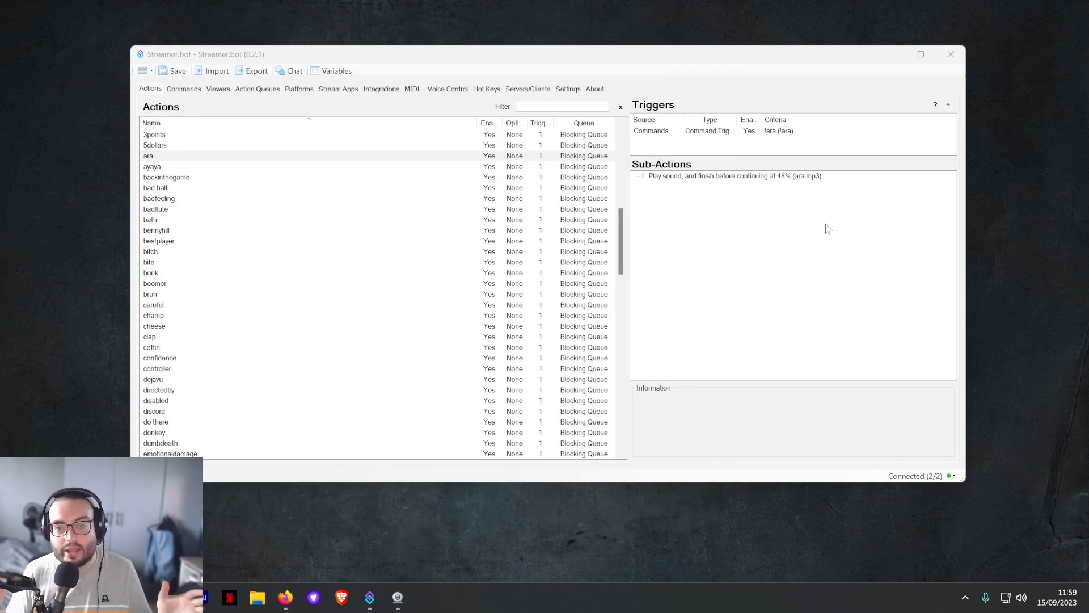
{"action": "mouse_move", "coordinate": [768, 238]}
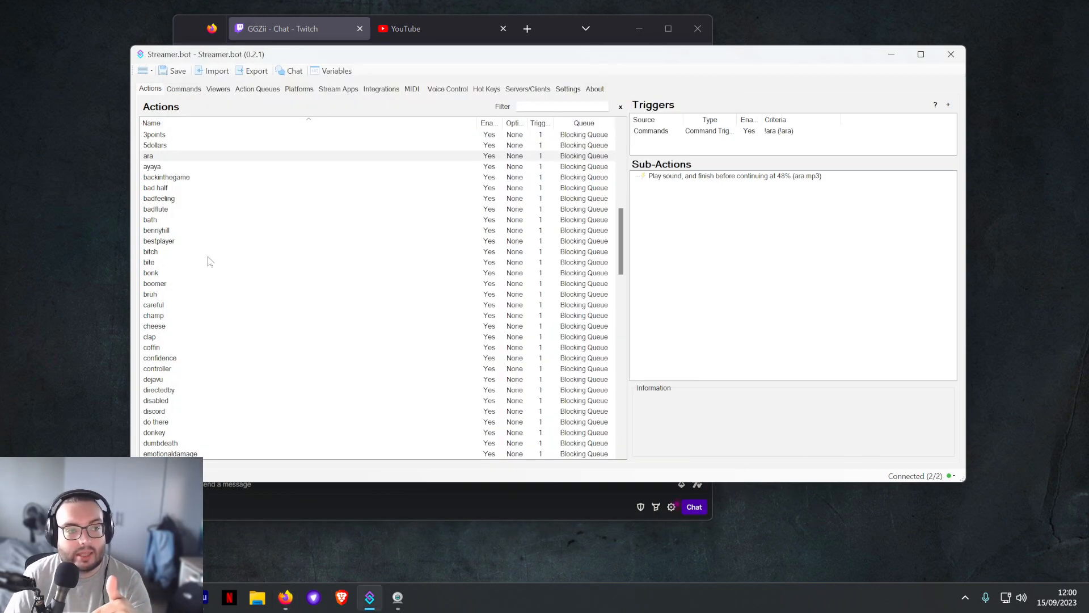
- Browse the Commands, Action Queues and Actions tabs
{"action": "left_click", "coordinate": [183, 88]}
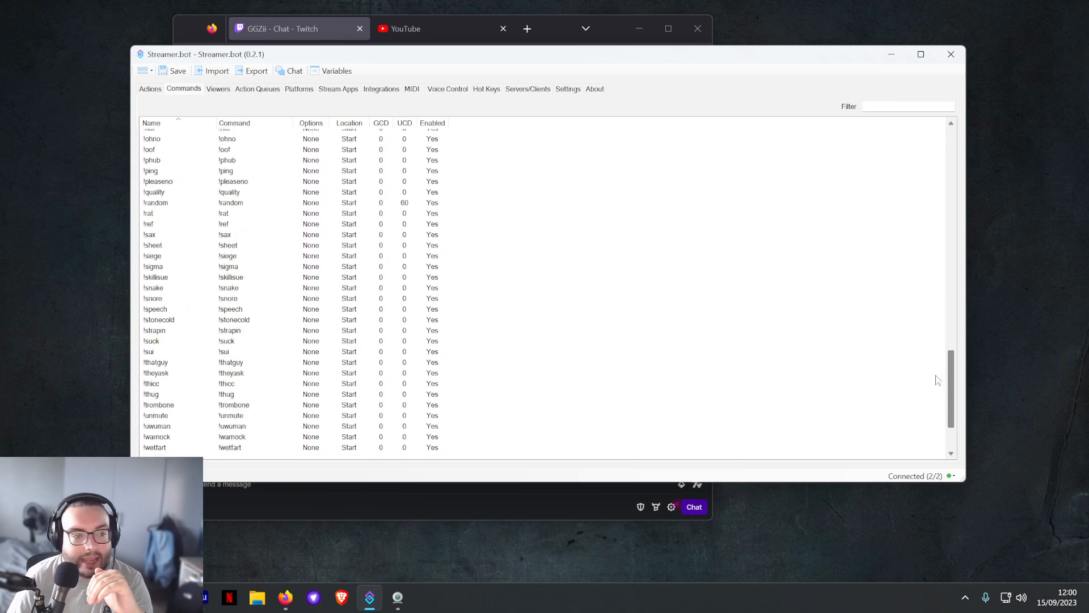
{"action": "scroll", "scroll_direction": "down", "scroll_amount": 3}
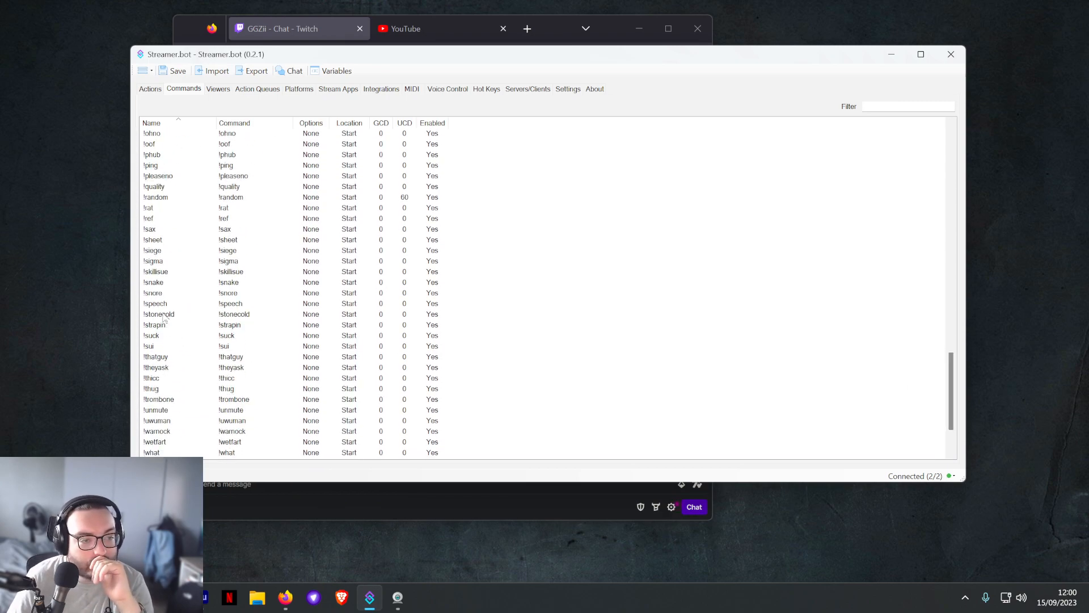
{"action": "scroll", "scroll_direction": "down", "scroll_amount": 3}
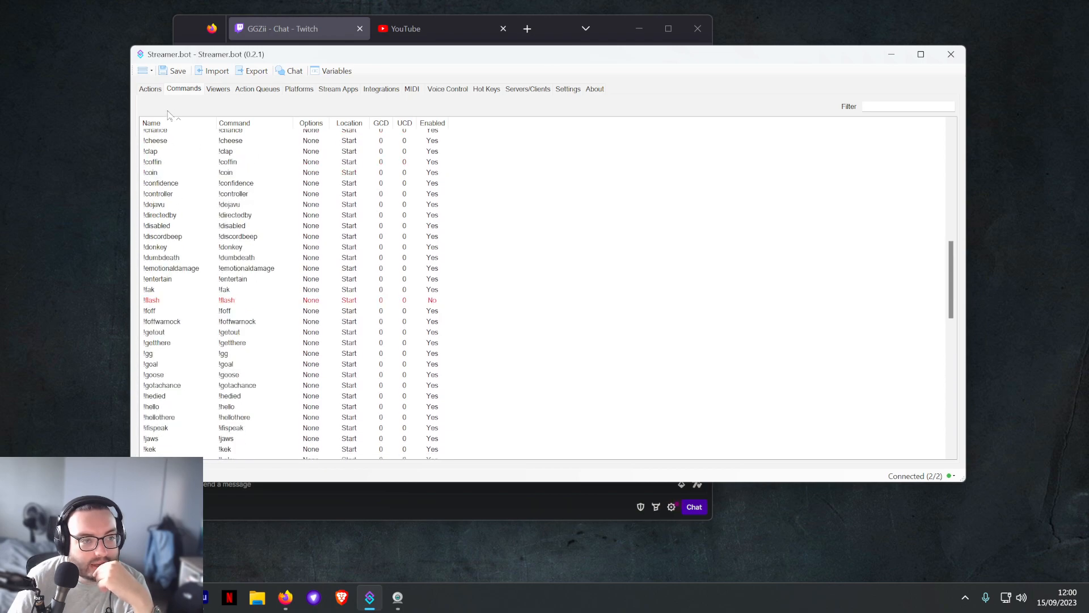
{"action": "left_click", "coordinate": [257, 89]}
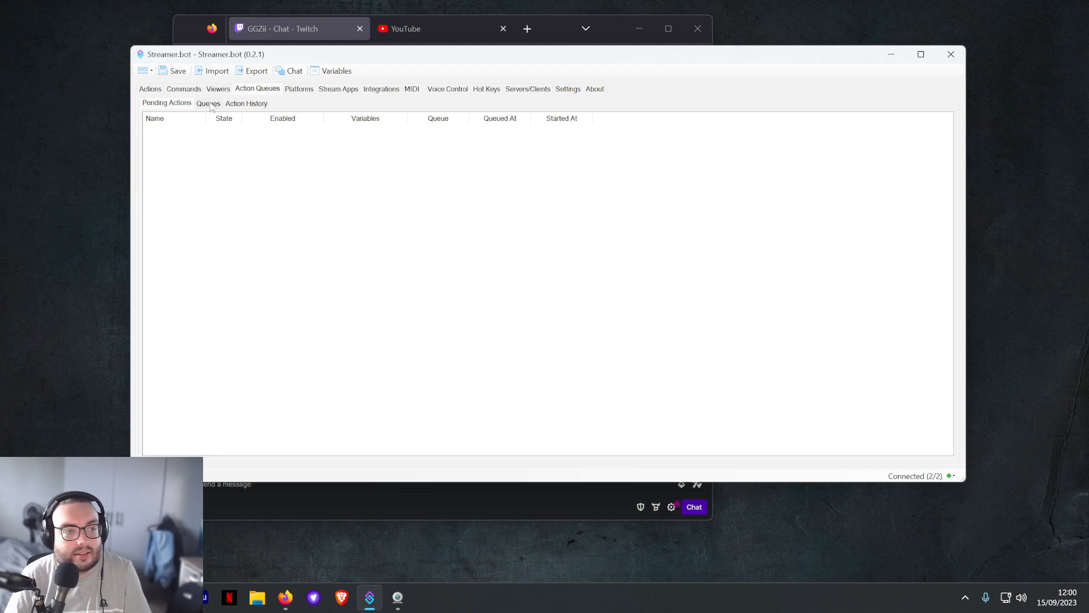
{"action": "left_click", "coordinate": [149, 88]}
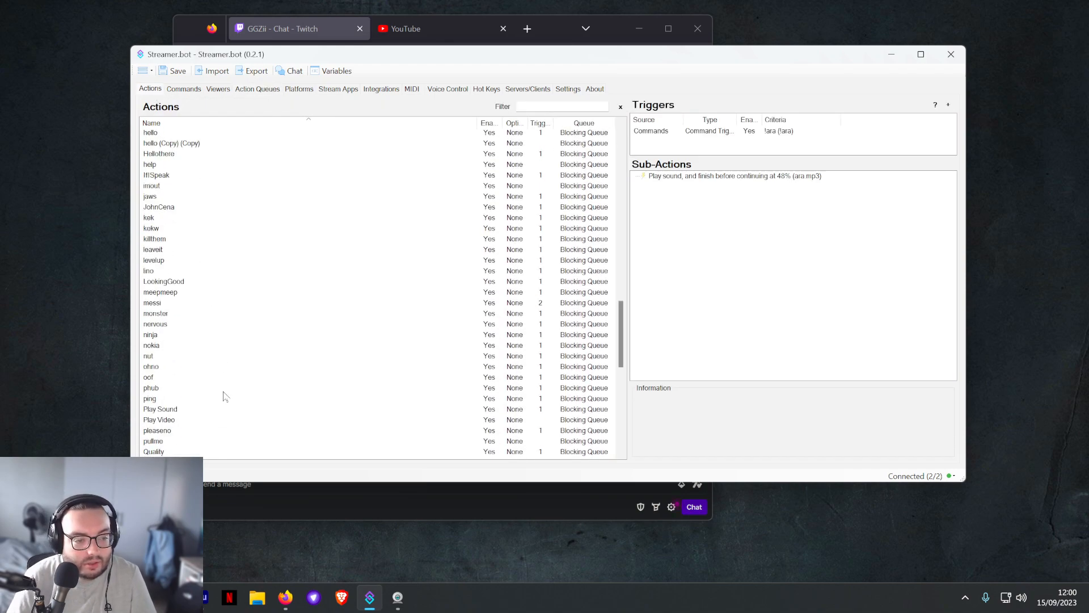
{"action": "scroll", "scroll_direction": "down", "scroll_amount": 3}
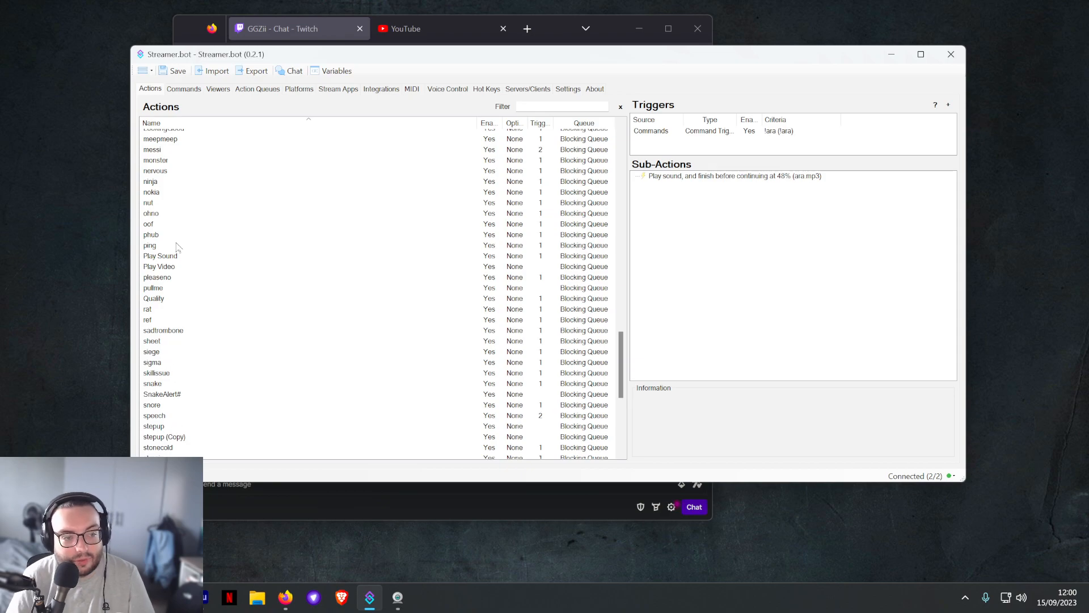
- Filter the chat commands list by 'sc'
{"action": "left_click", "coordinate": [184, 88]}
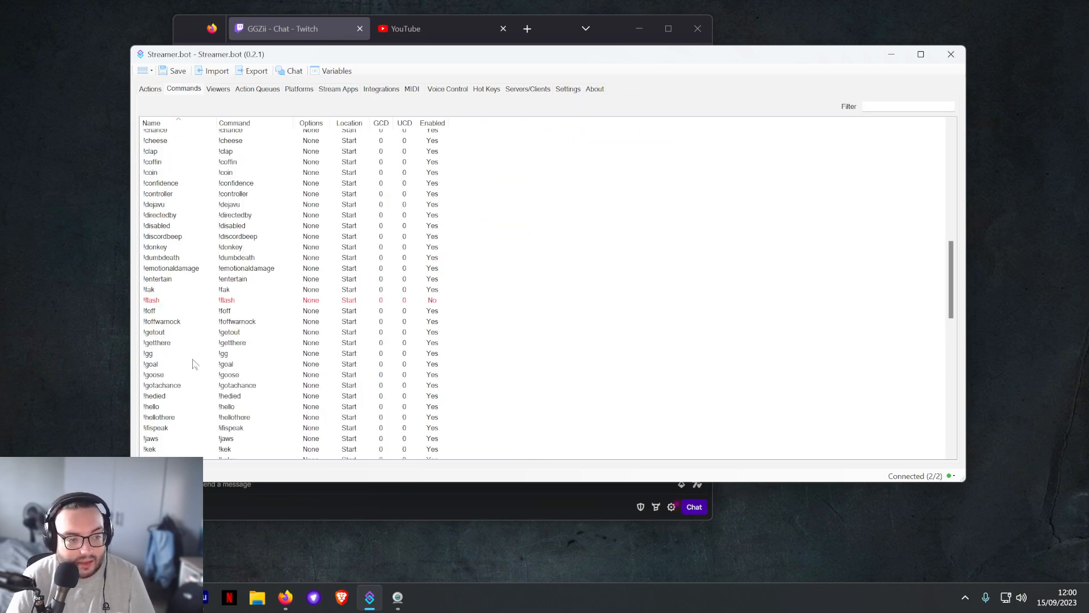
{"action": "scroll", "scroll_direction": "down", "scroll_amount": 3}
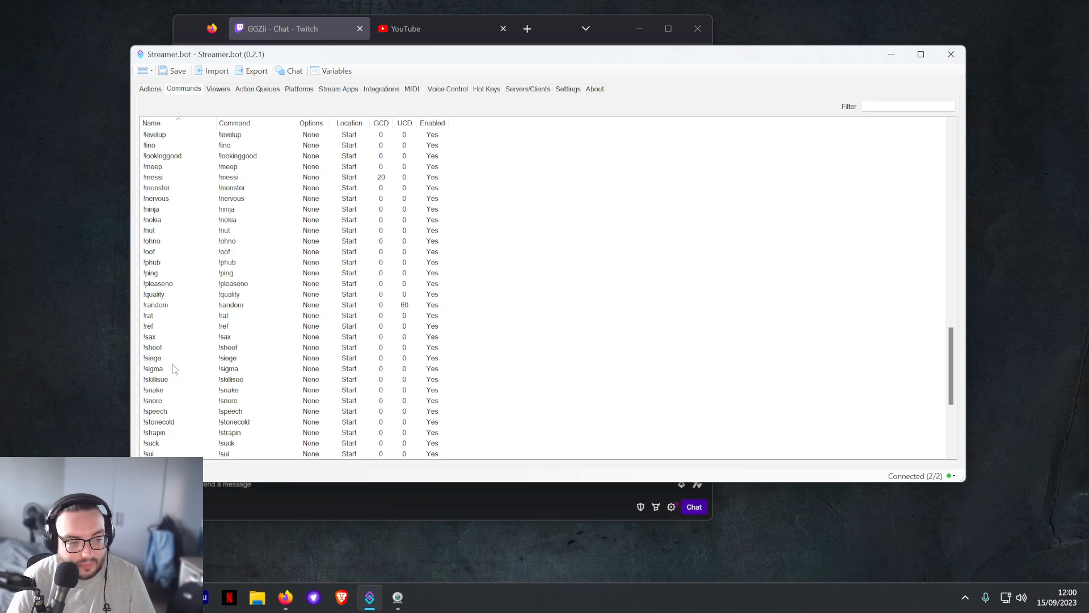
{"action": "scroll", "scroll_direction": "down", "scroll_amount": 3}
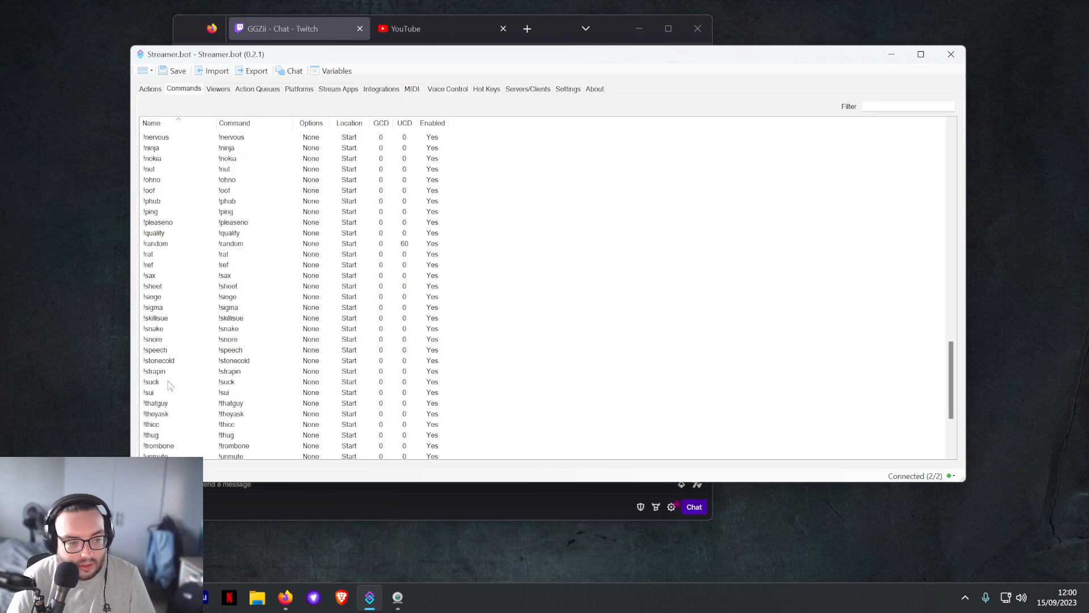
{"action": "scroll", "scroll_direction": "down", "scroll_amount": 3}
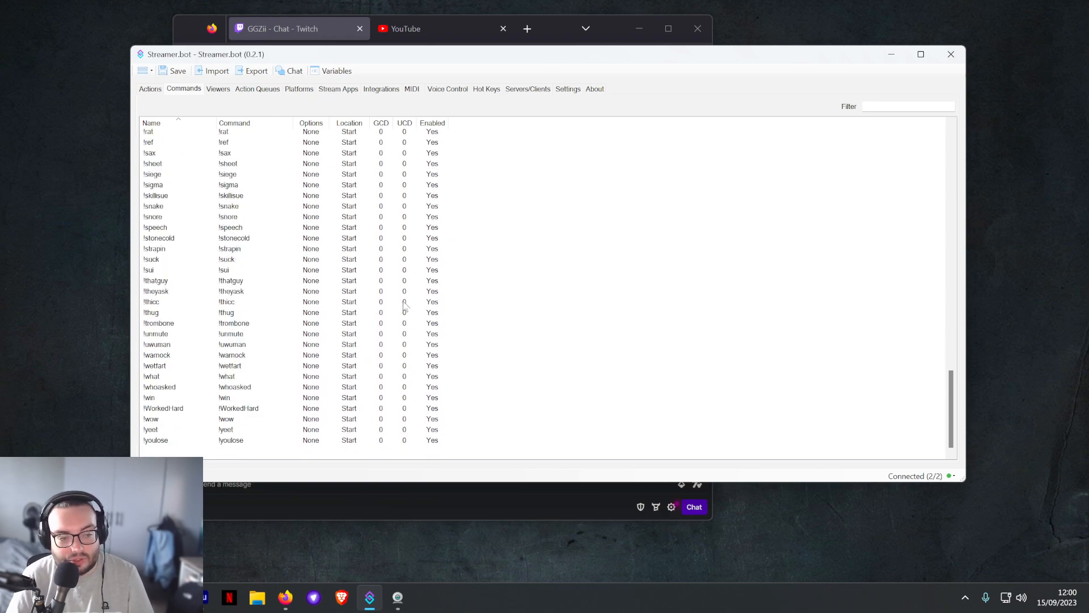
{"action": "right_click", "coordinate": [406, 306]}
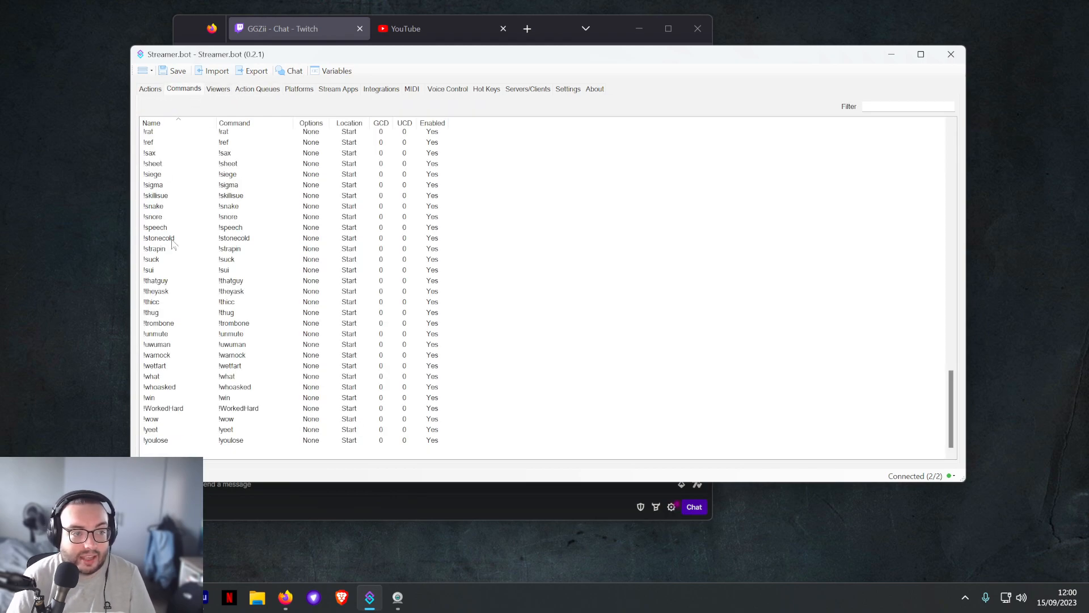
{"action": "type", "text": "sc"}
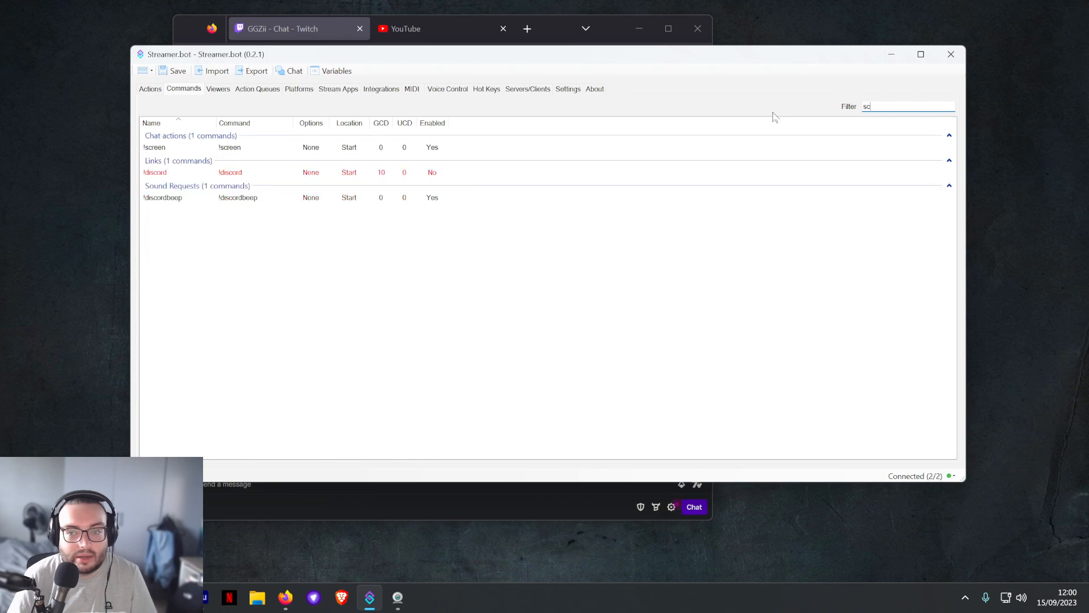
- Inspect !screen's moderator, subscriber and VIP permissions, then return to actions
{"action": "double_click", "coordinate": [154, 147]}
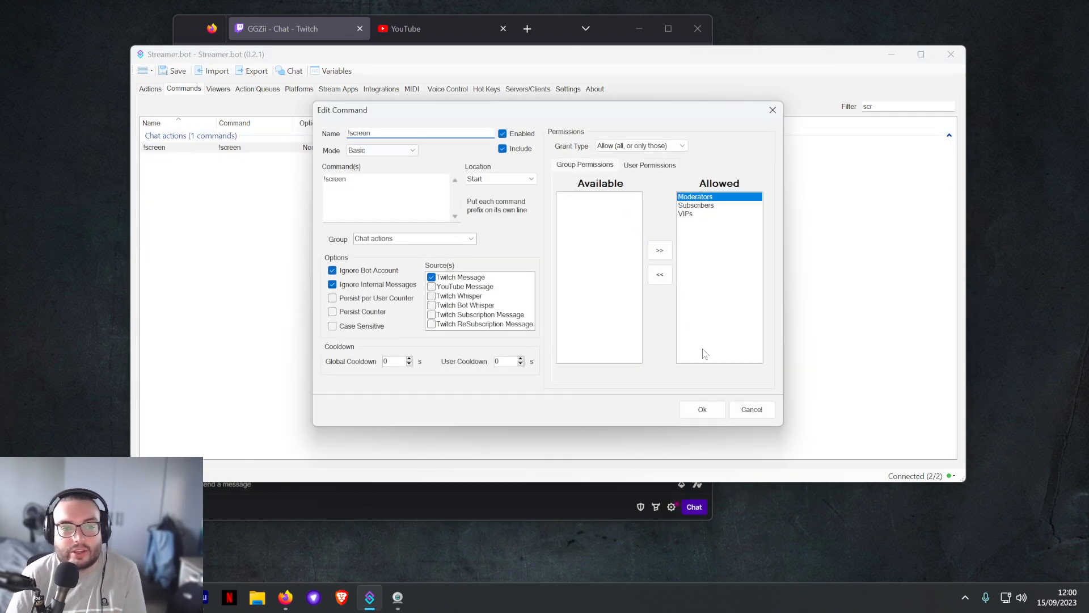
{"action": "double_click", "coordinate": [334, 179]}
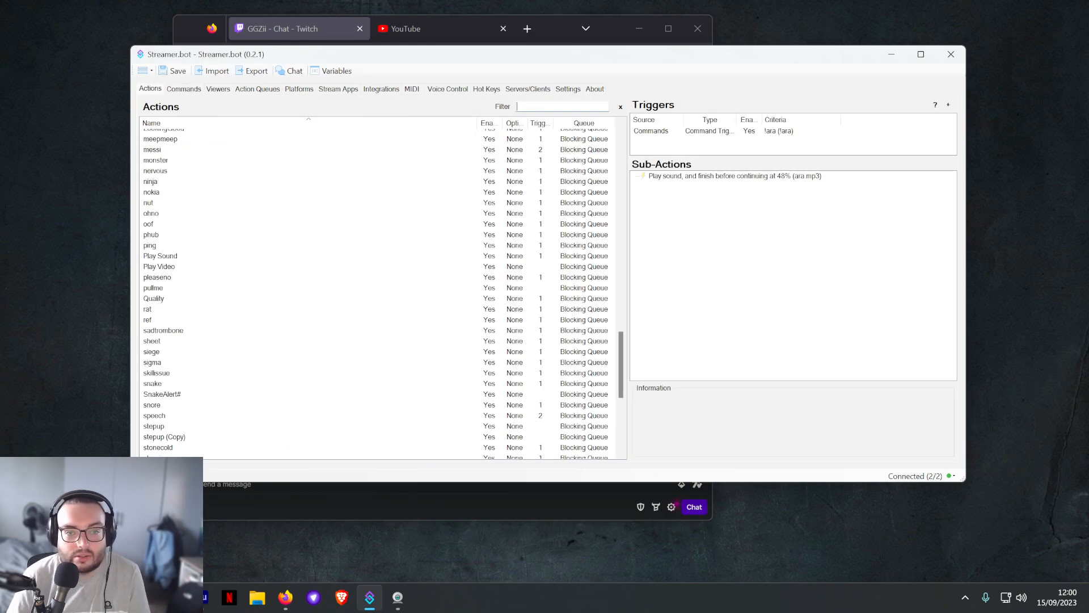
- Filter actions by 'scr', open Main Screen's !screen trigger, and browse sub-action types
{"action": "type", "text": "scr"}
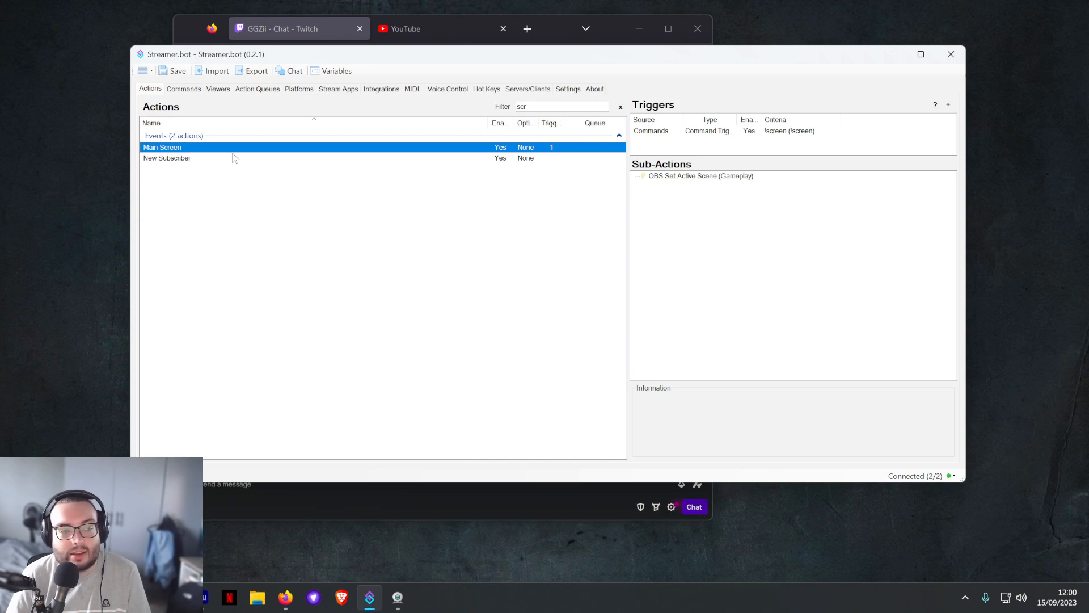
{"action": "double_click", "coordinate": [162, 146]}
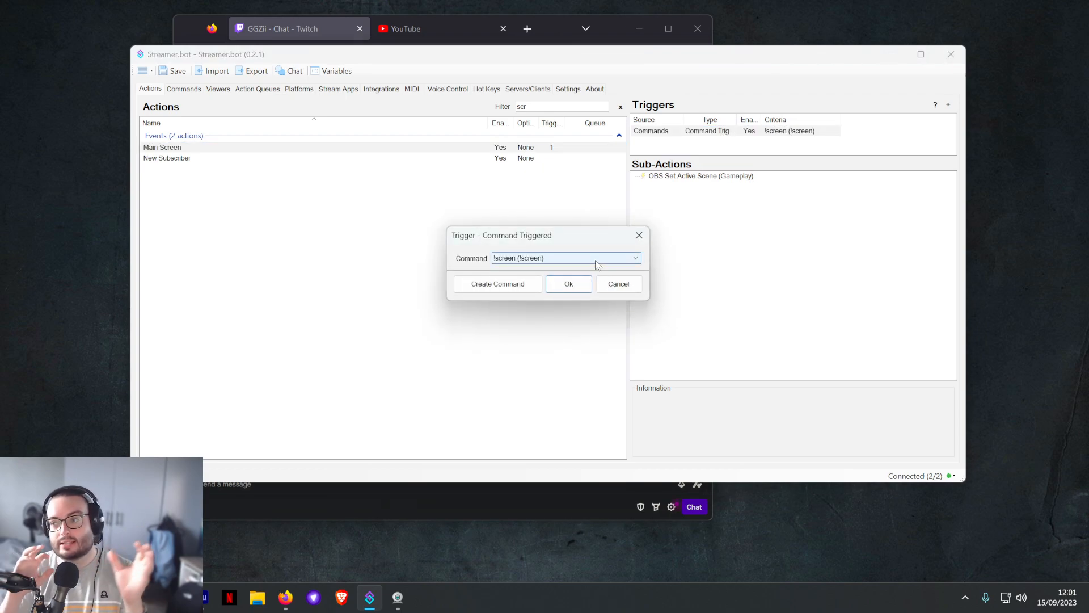
{"action": "left_click", "coordinate": [633, 258]}
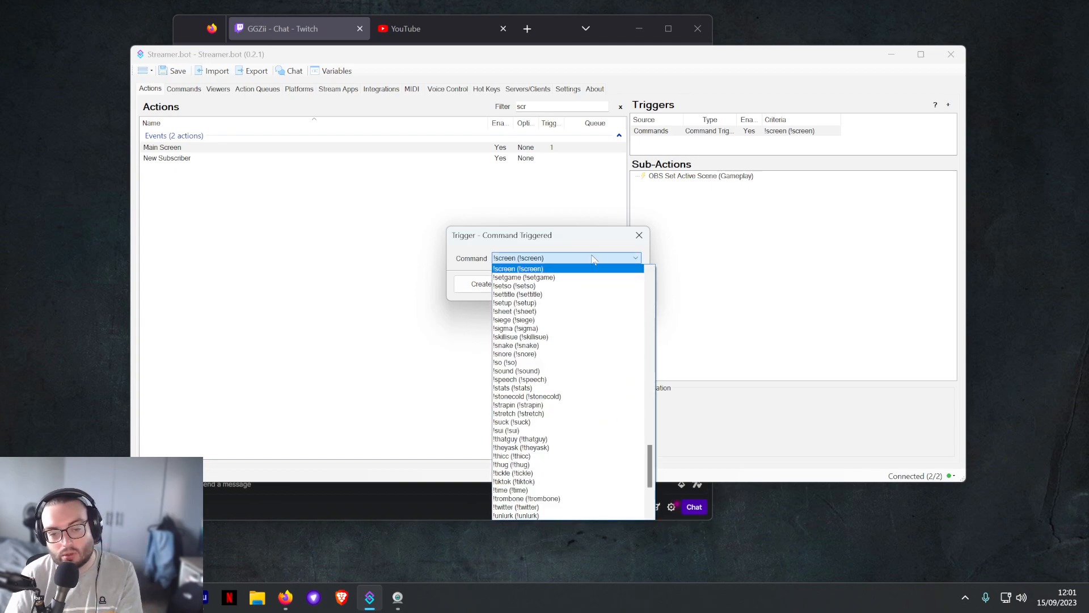
{"action": "left_click", "coordinate": [518, 268]}
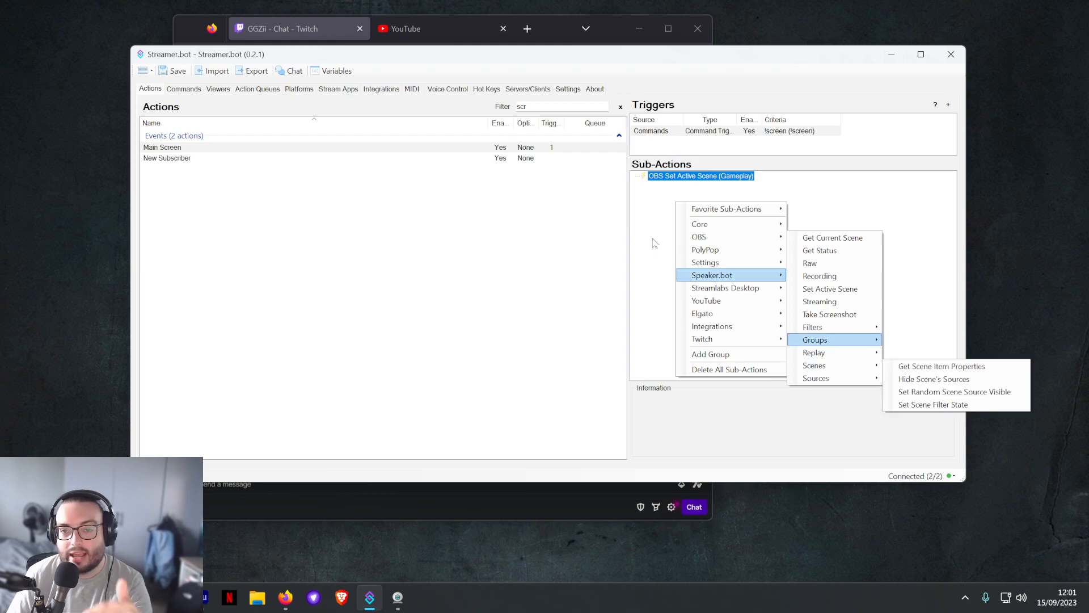
- Keep the OBS Activate Scene sub-action on Gameplay, then view the !screen-filtered commands
{"action": "double_click", "coordinate": [700, 176]}
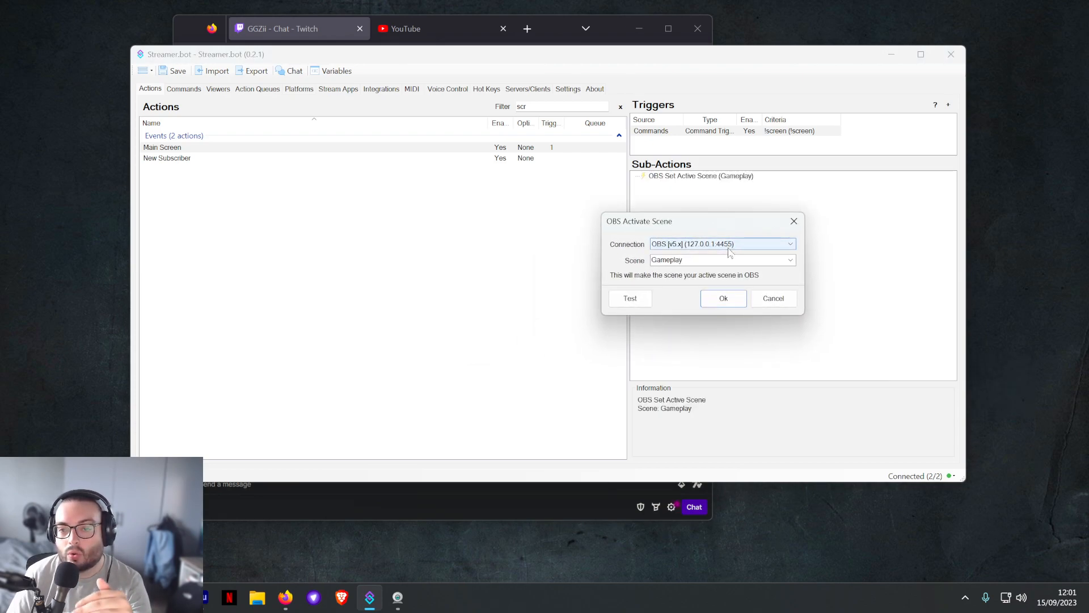
{"action": "mouse_move", "coordinate": [773, 254]}
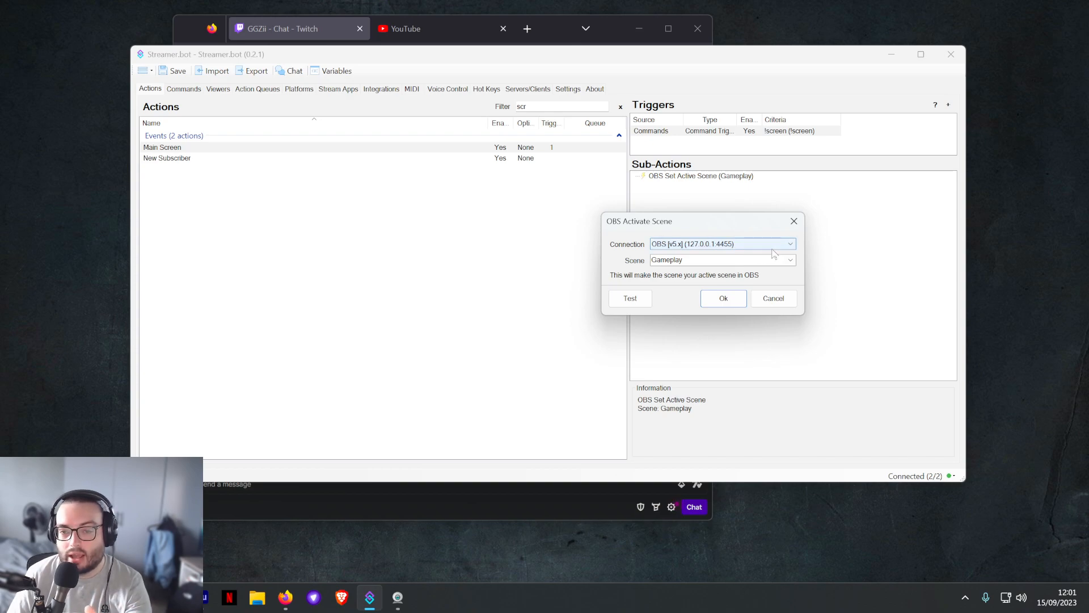
{"action": "left_click", "coordinate": [702, 259]}
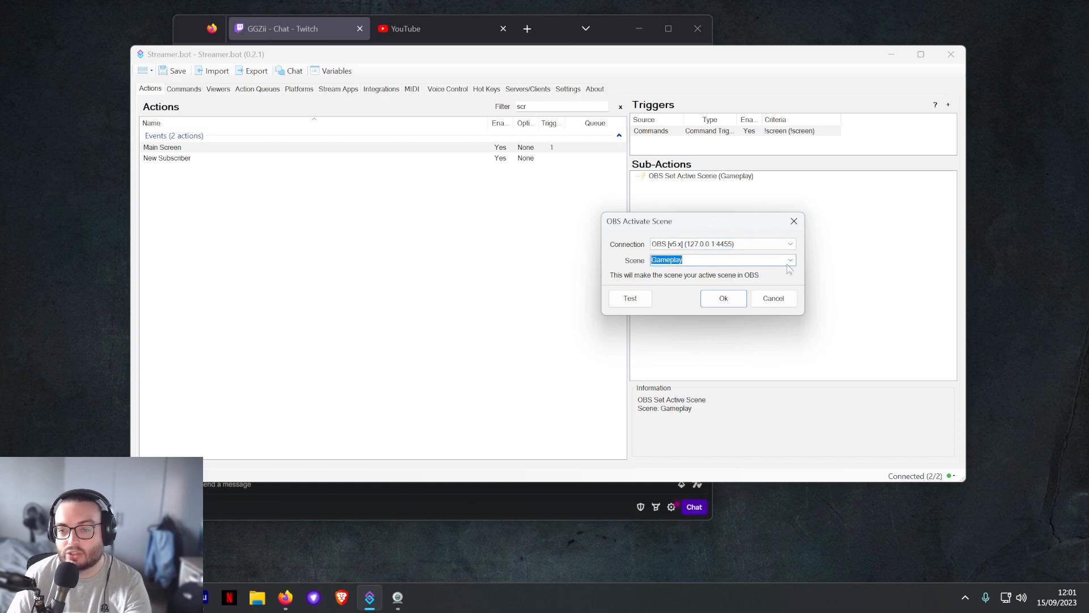
{"action": "left_click", "coordinate": [790, 259]}
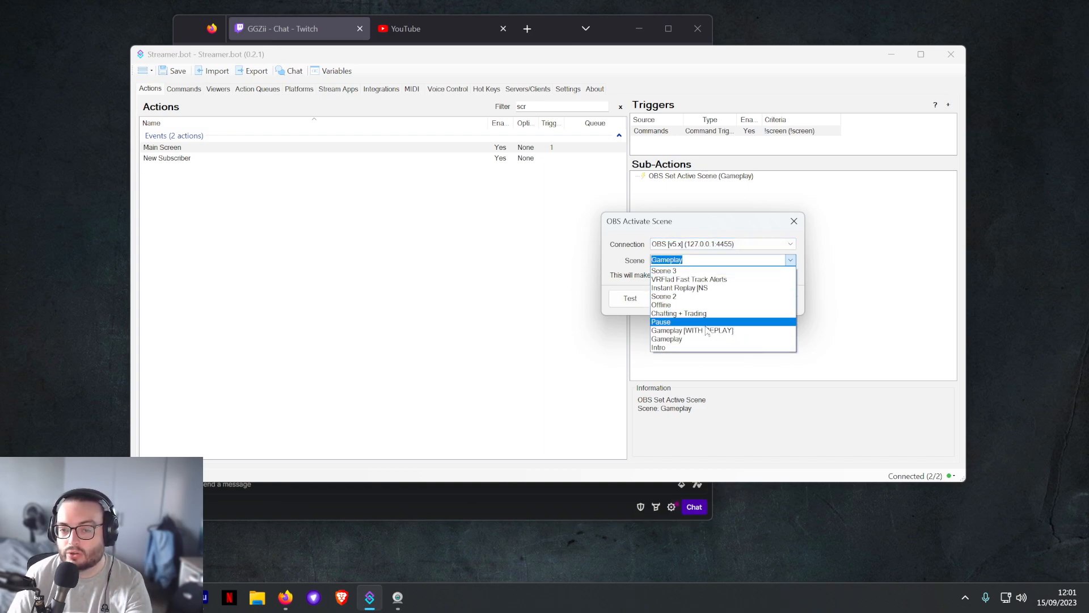
{"action": "left_click", "coordinate": [666, 338]}
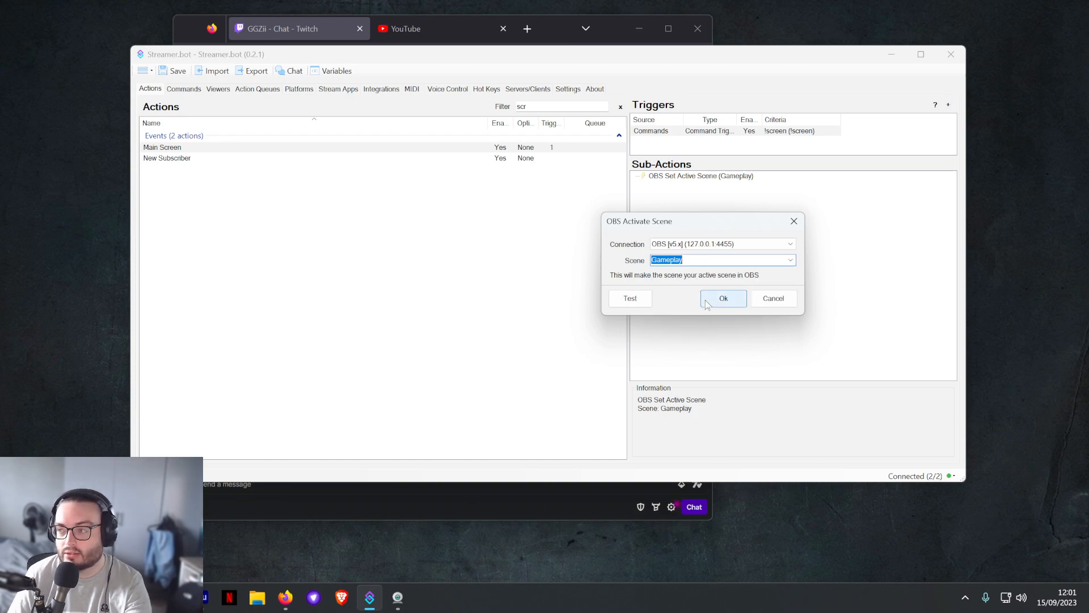
{"action": "left_click", "coordinate": [722, 298]}
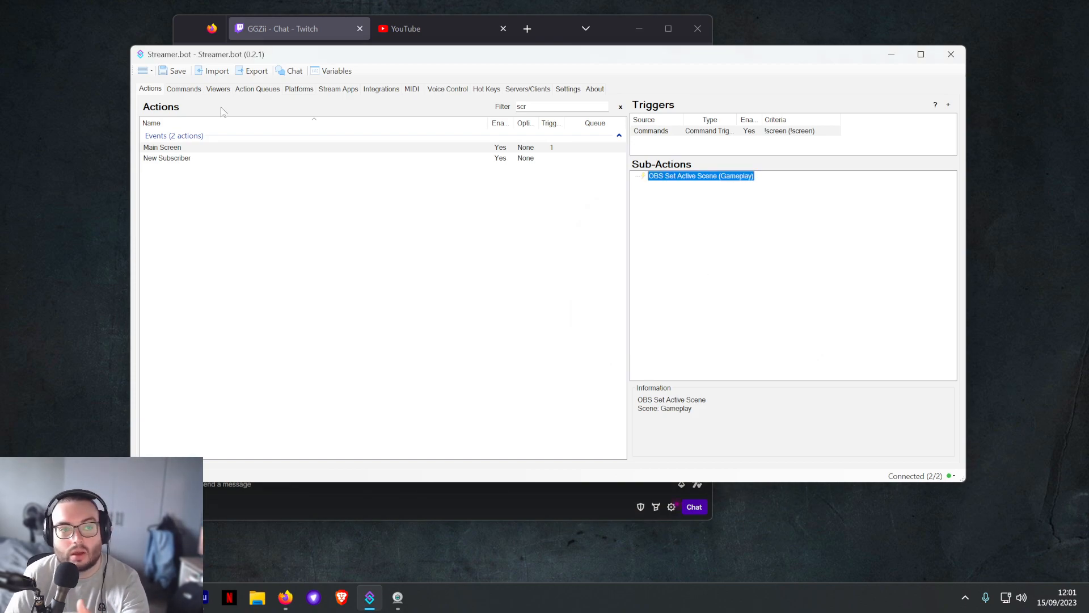
{"action": "left_click", "coordinate": [183, 88]}
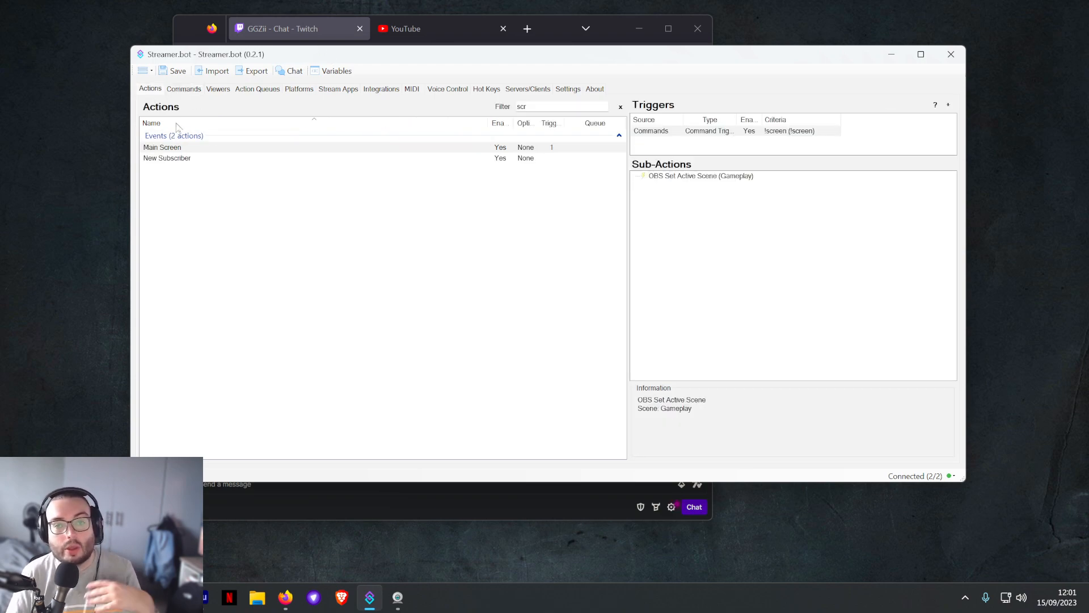
{"action": "left_click", "coordinate": [184, 89]}
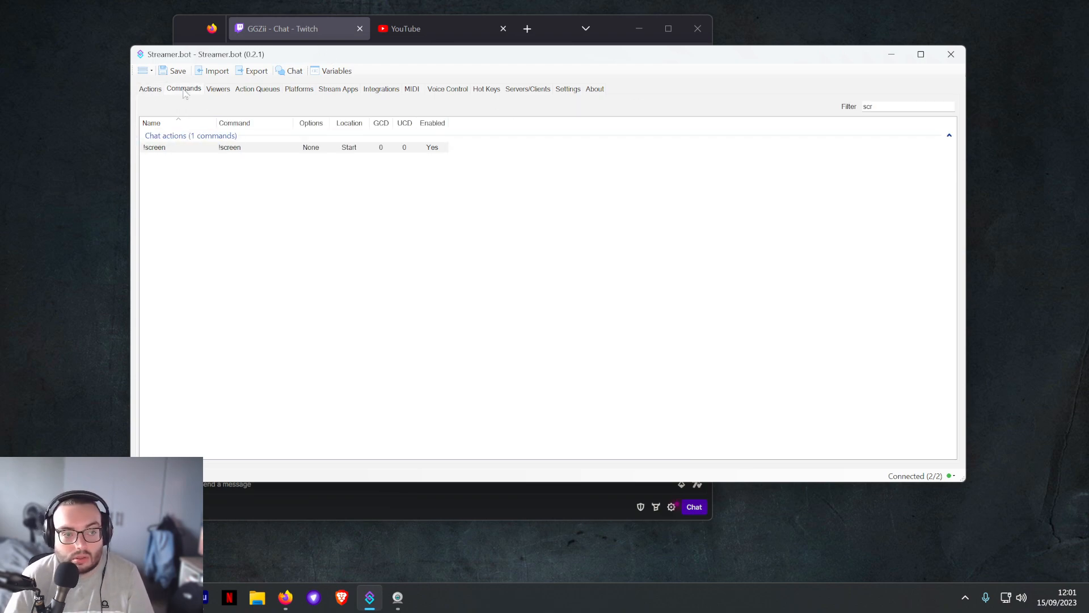
- Close the main menu, return to Actions, and clear the action name filter
{"action": "left_click", "coordinate": [144, 71]}
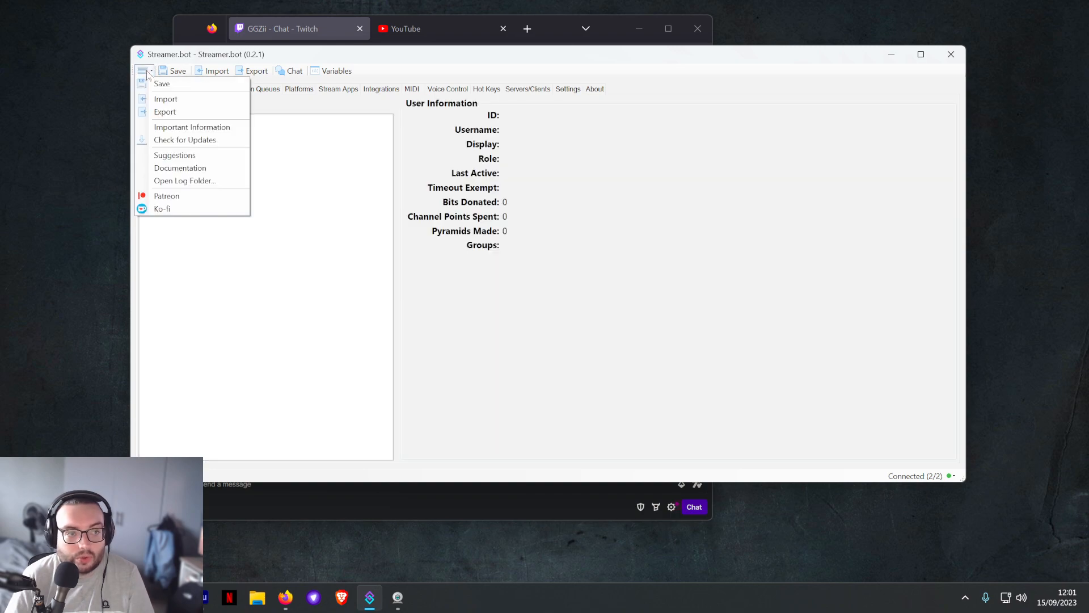
{"action": "left_click", "coordinate": [165, 99]}
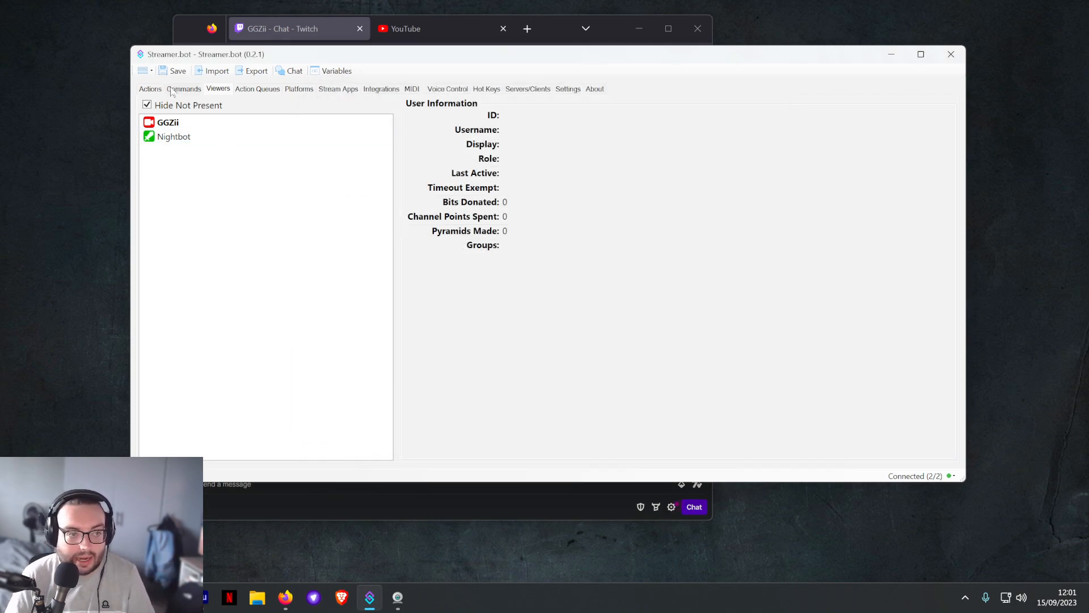
{"action": "left_click", "coordinate": [150, 88]}
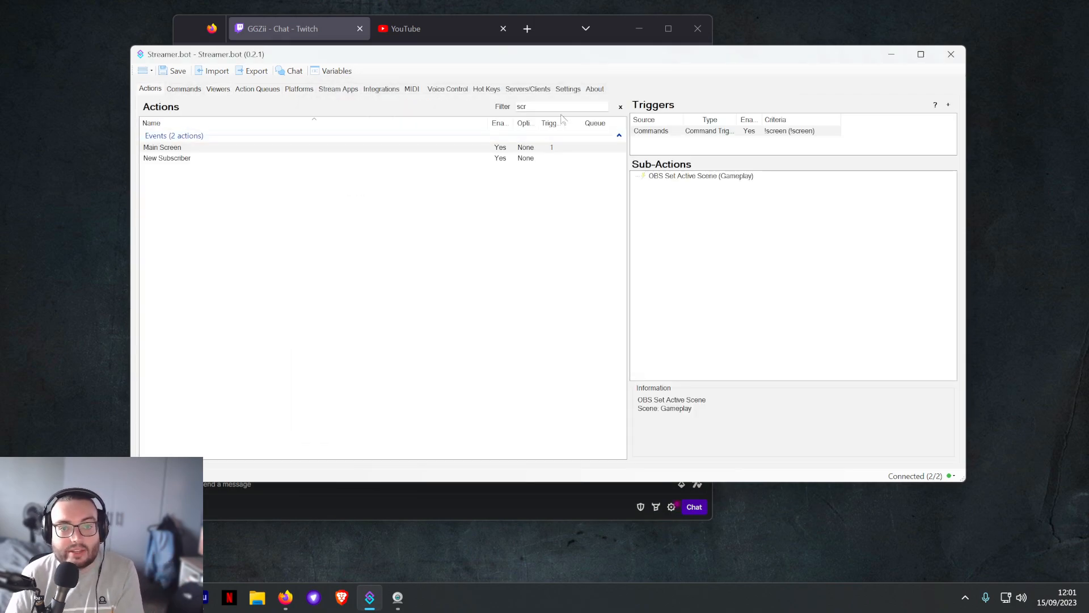
{"action": "left_click", "coordinate": [618, 106]}
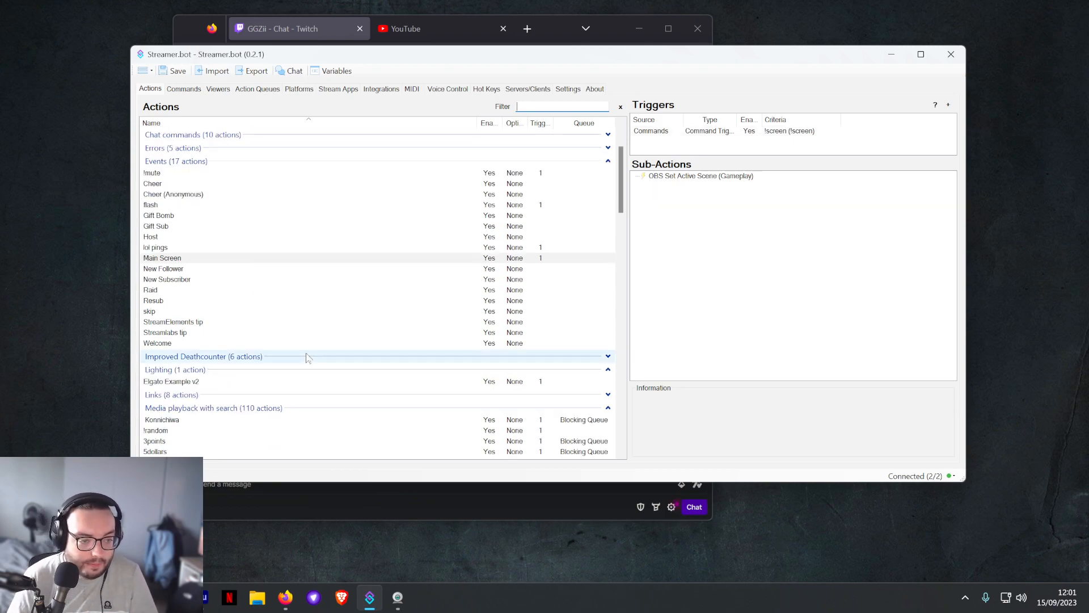
- Select the flash action triggered by the Flashbang reward redemption
{"action": "left_click", "coordinate": [170, 381]}
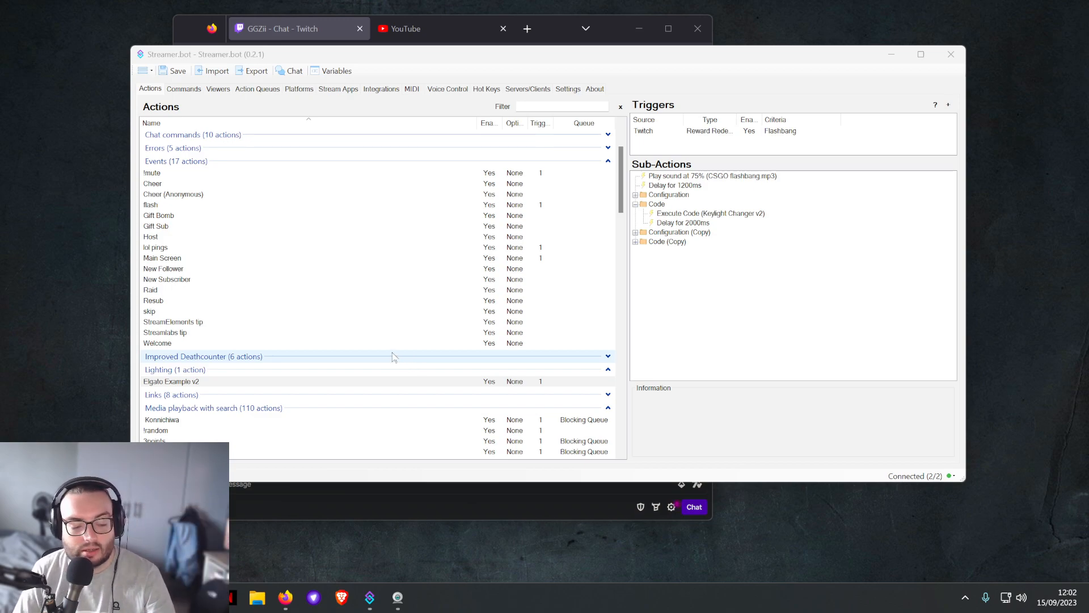
{"action": "mouse_move", "coordinate": [356, 300]}
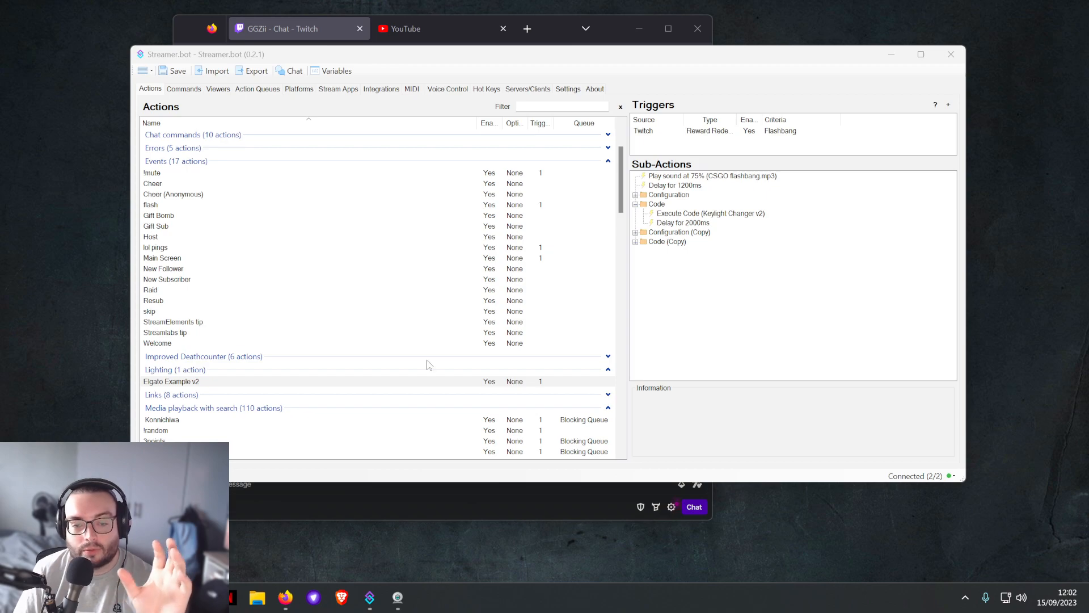
{"action": "left_click", "coordinate": [711, 176]}
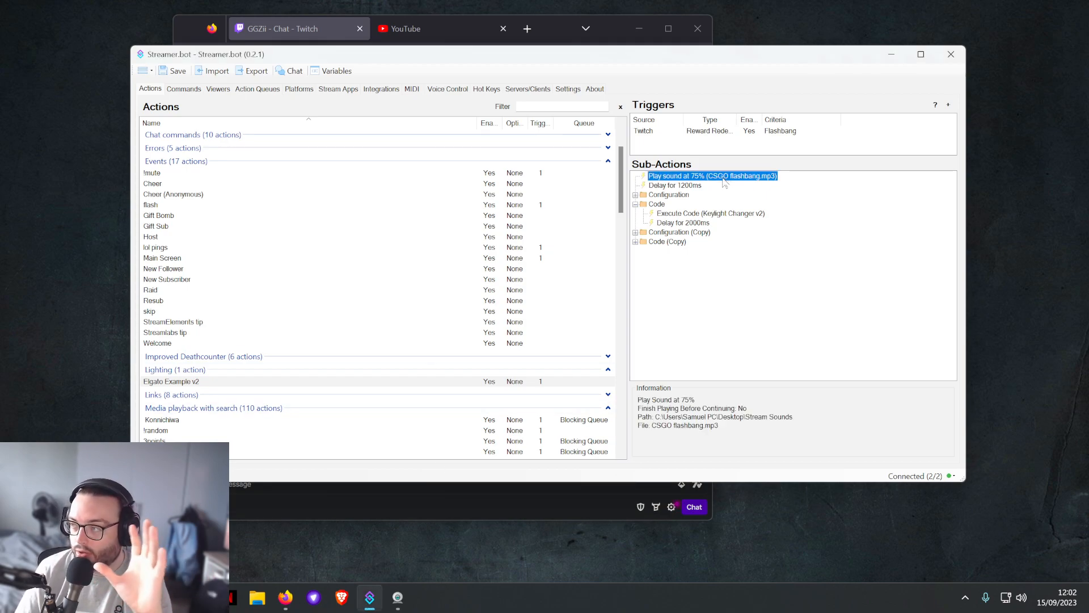
{"action": "mouse_move", "coordinate": [688, 193]}
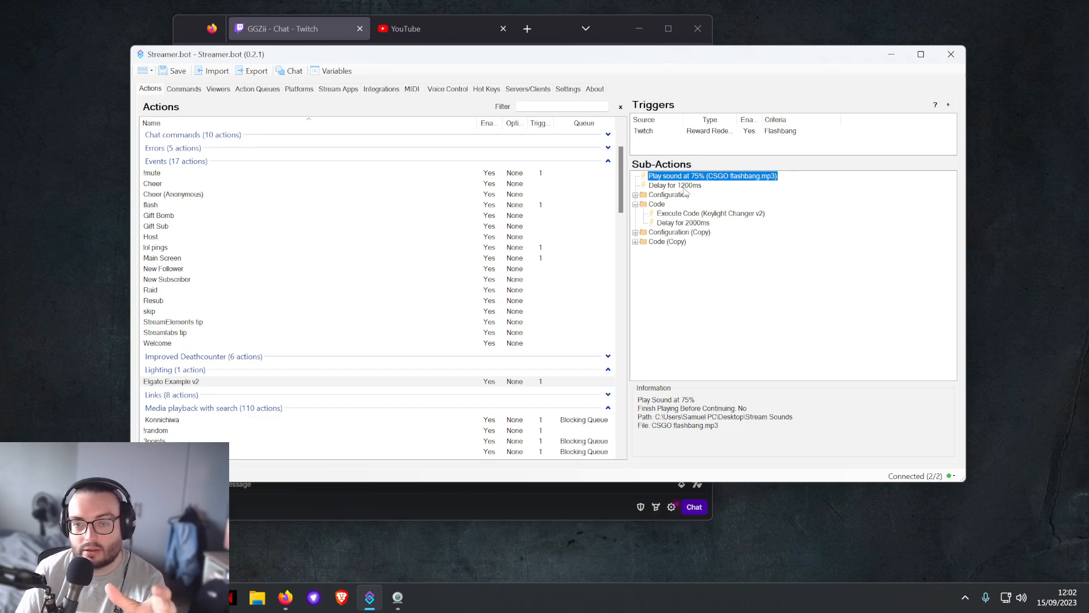
{"action": "mouse_move", "coordinate": [678, 203]}
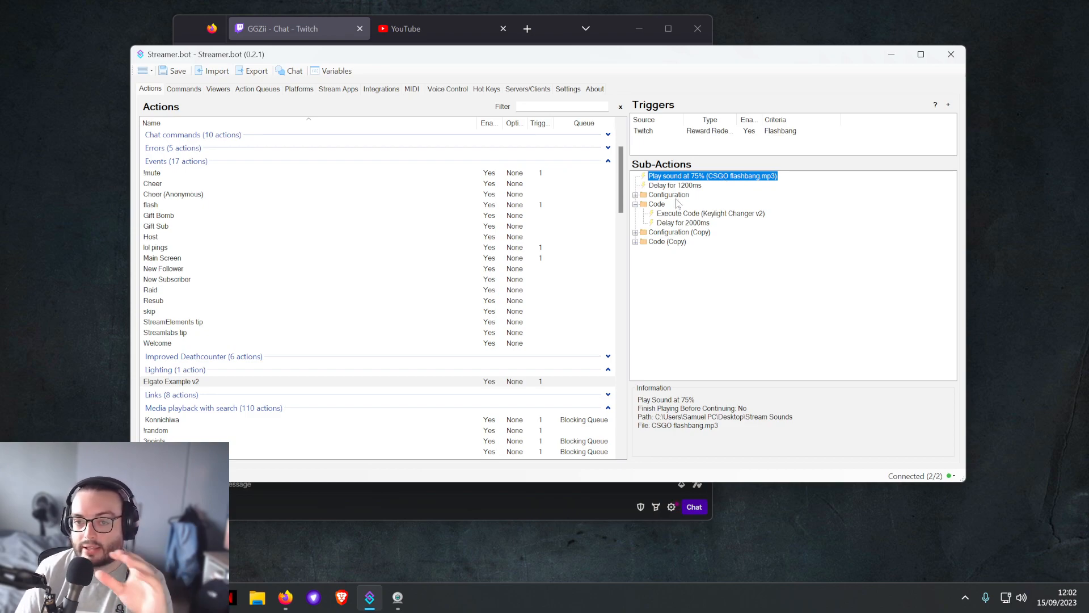
{"action": "left_click", "coordinate": [668, 195]}
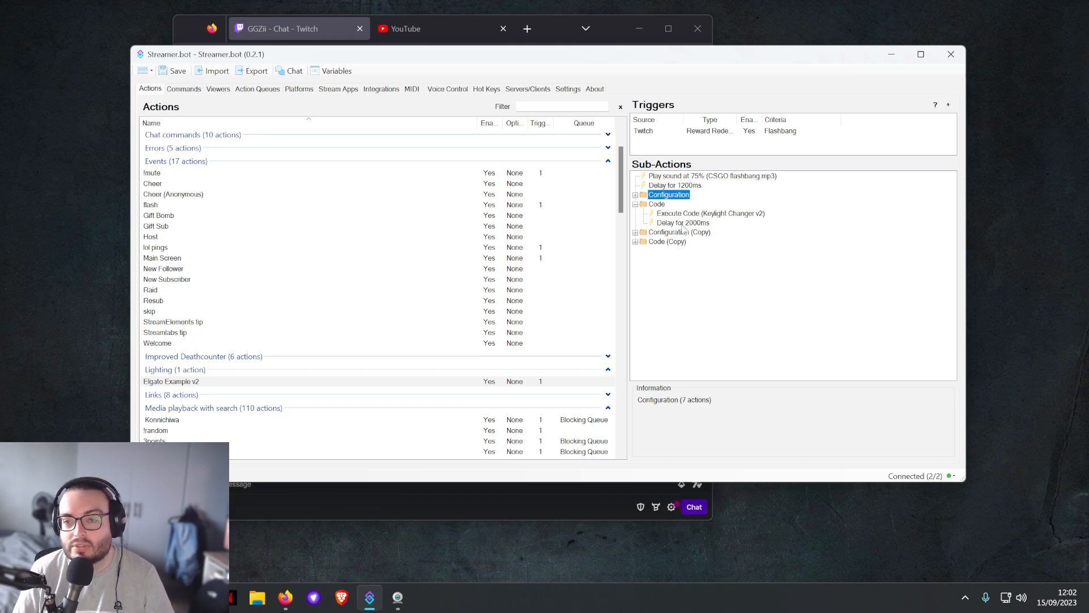
{"action": "mouse_move", "coordinate": [685, 228]}
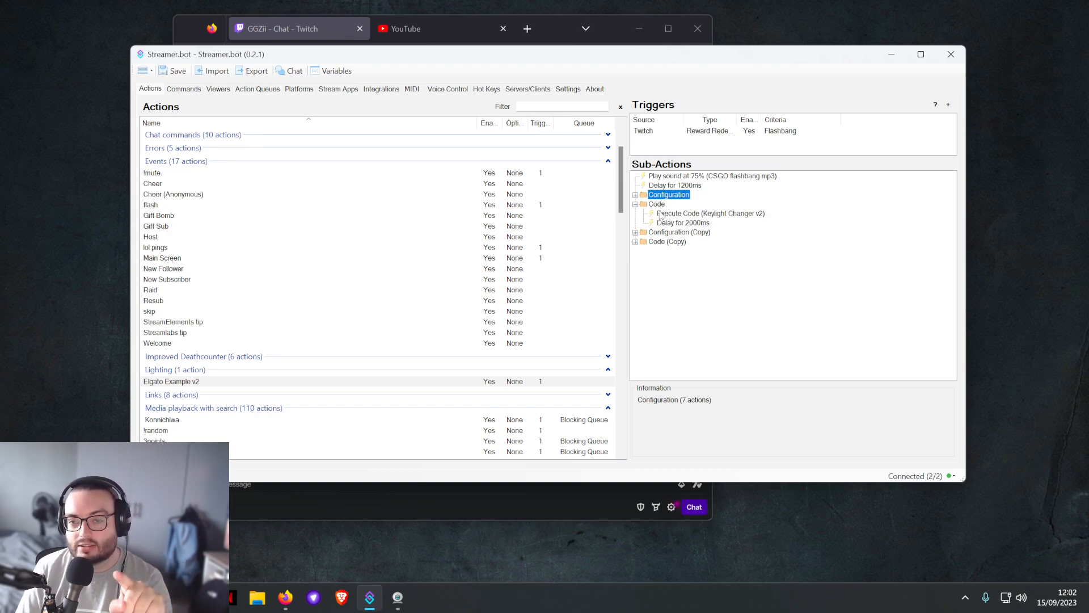
{"action": "left_click", "coordinate": [655, 204]}
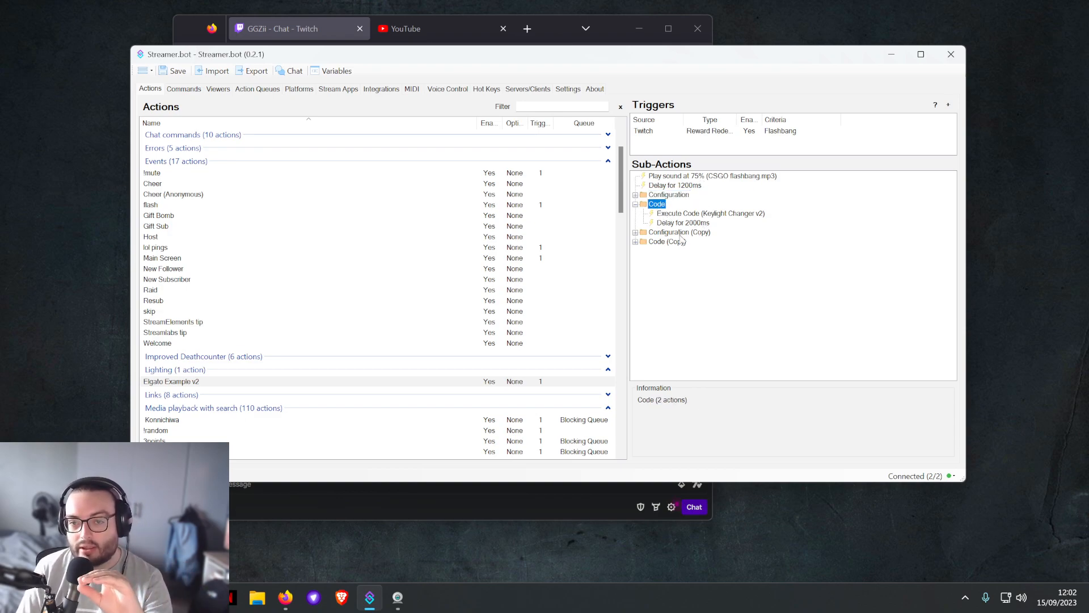
{"action": "left_click", "coordinate": [679, 232]}
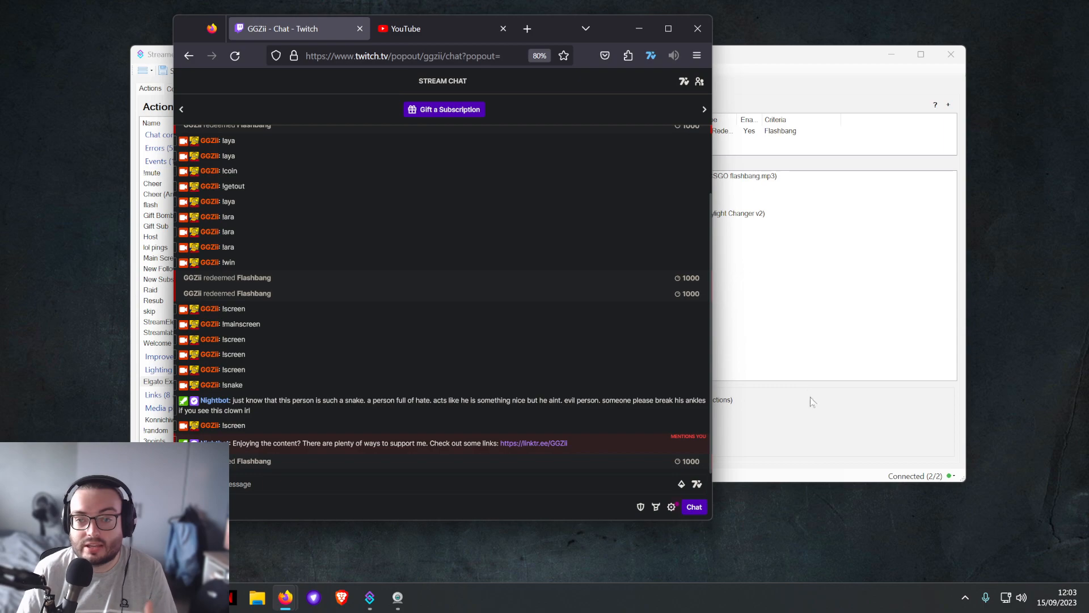
{"action": "left_click", "coordinate": [369, 597]}
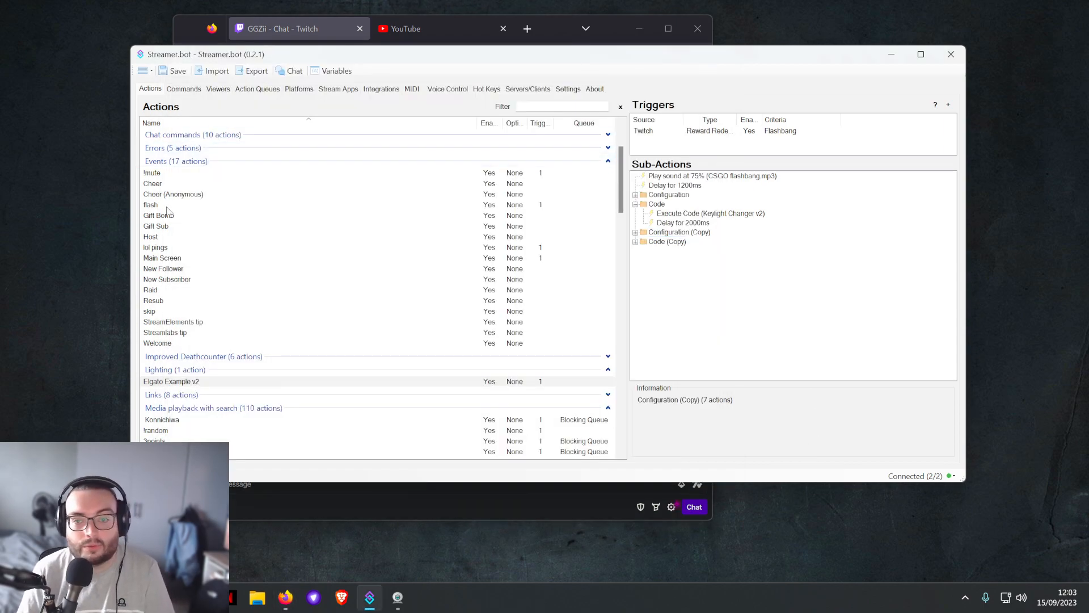
- Confirm the !flash action's Keyboard Press step presses F, then select the !mute action
{"action": "left_click", "coordinate": [151, 204]}
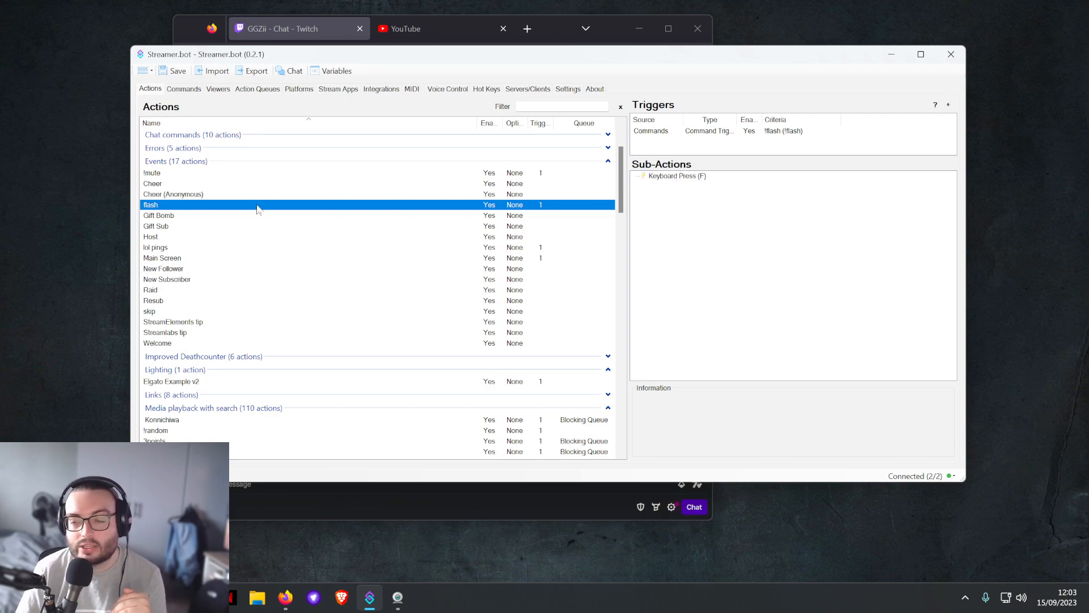
{"action": "left_click", "coordinate": [675, 175]}
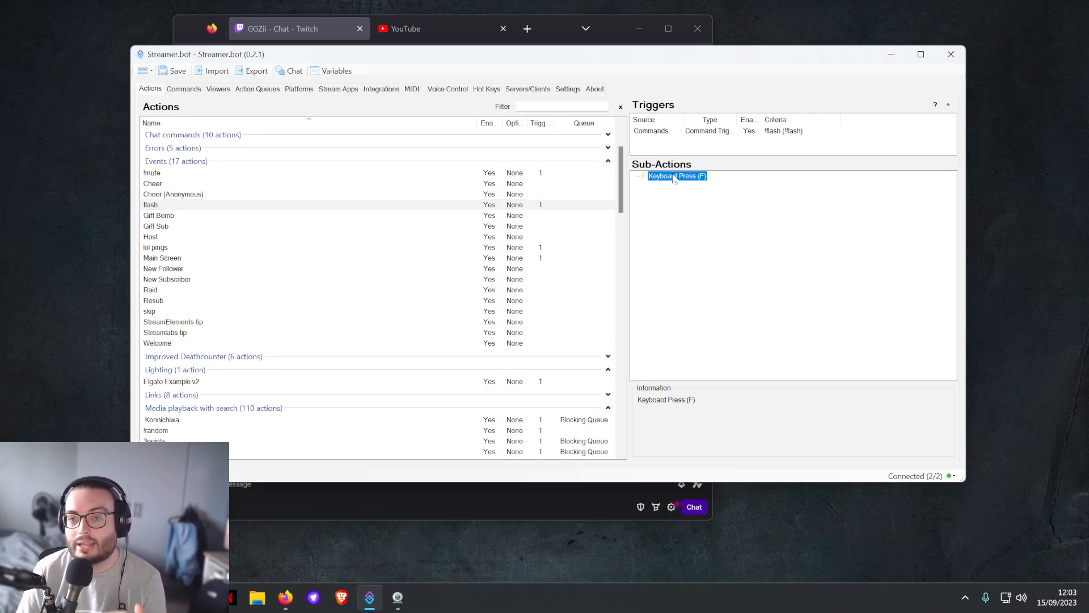
{"action": "double_click", "coordinate": [675, 176]}
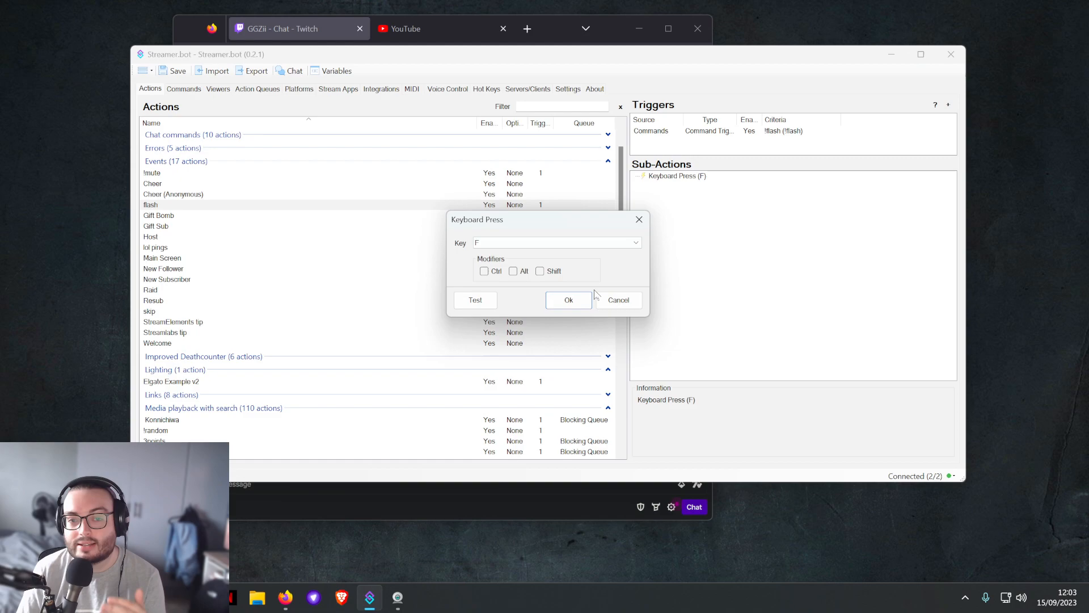
{"action": "left_click", "coordinate": [569, 300]}
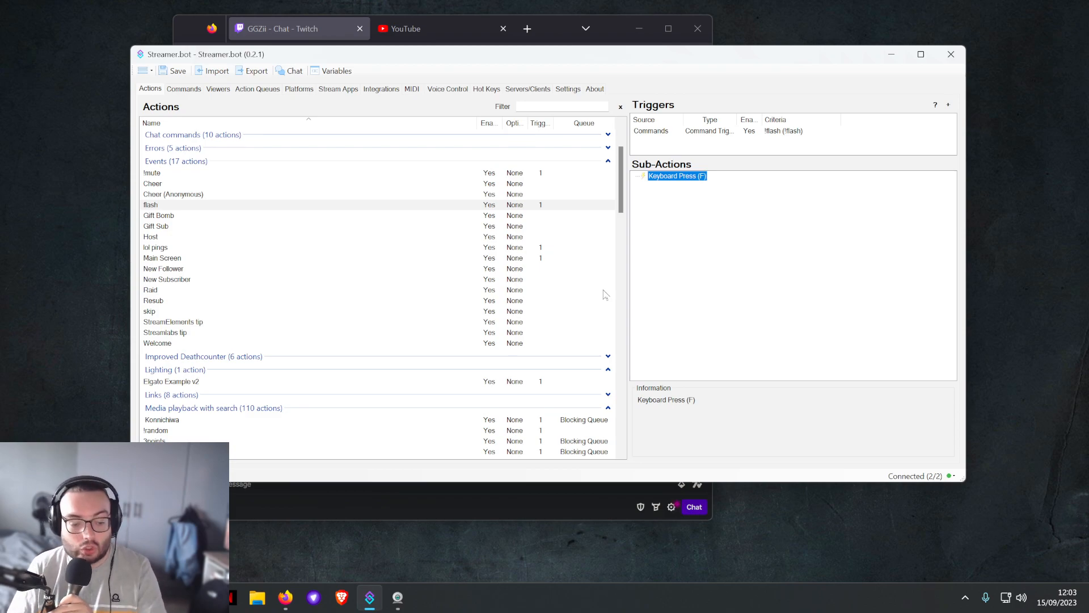
{"action": "mouse_move", "coordinate": [648, 363]}
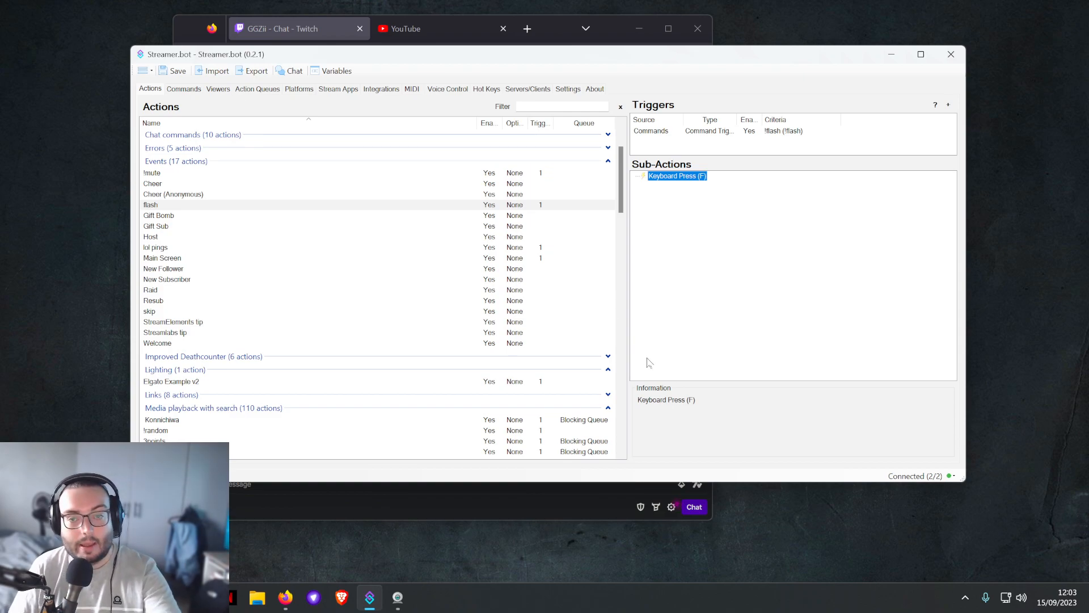
{"action": "mouse_move", "coordinate": [547, 372]}
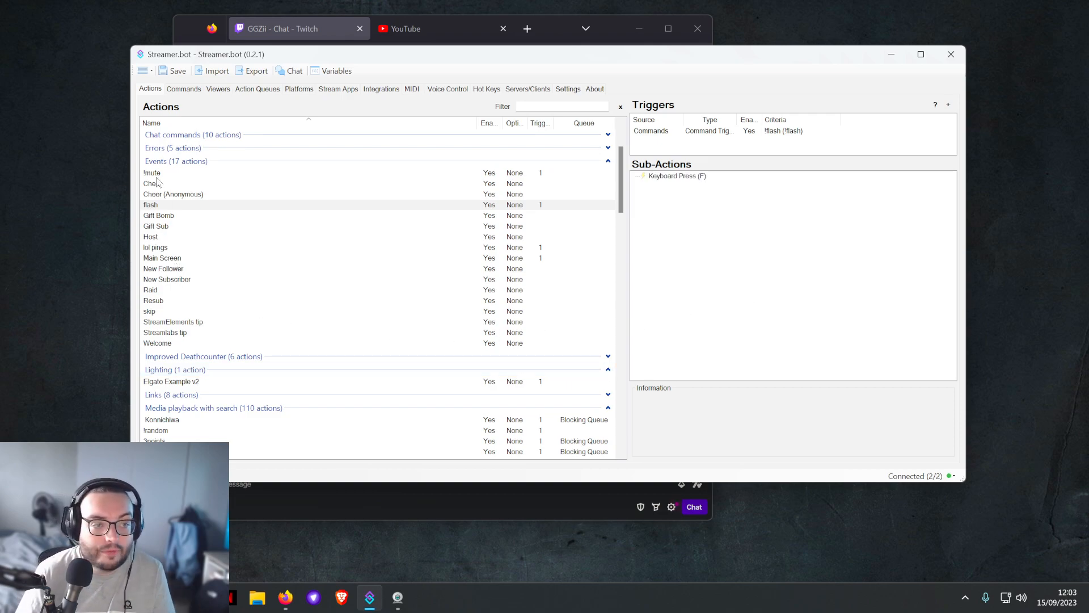
{"action": "left_click", "coordinate": [151, 173]}
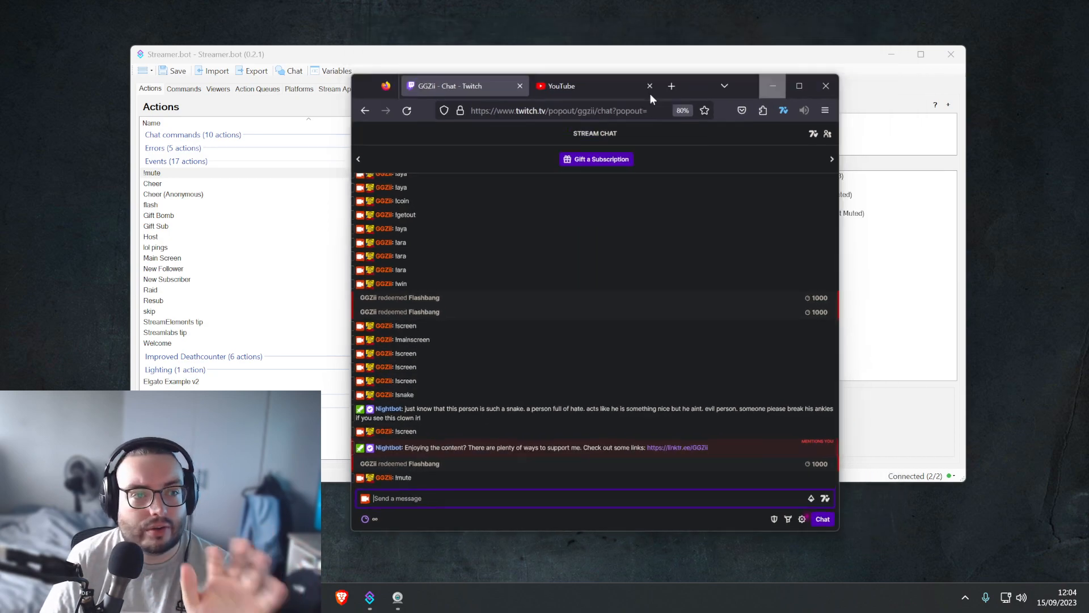
- Return to the Streamer.bot actions list
{"action": "left_click", "coordinate": [825, 86]}
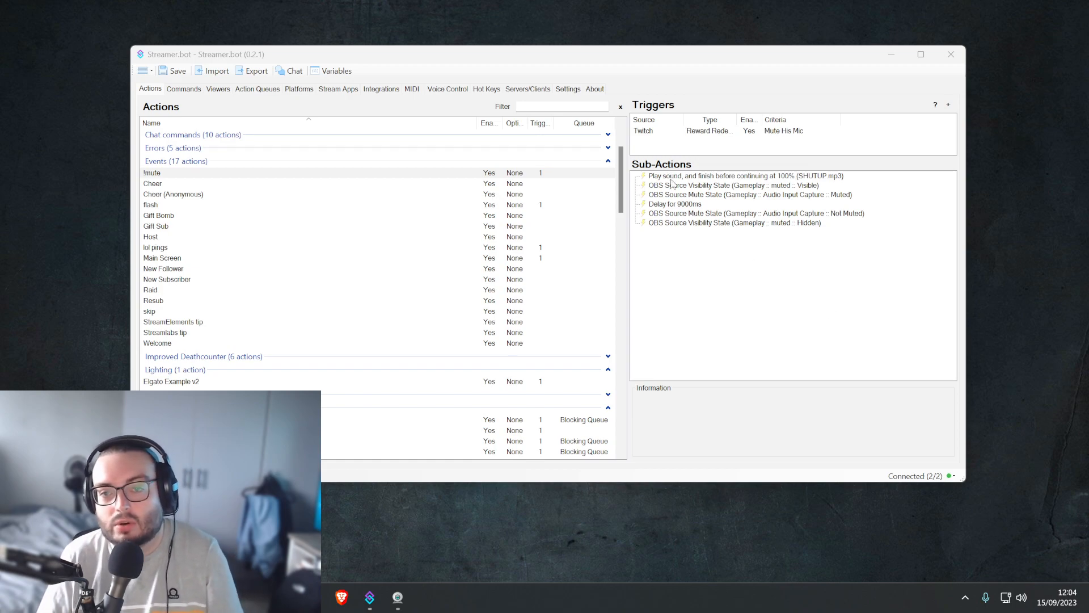
{"action": "mouse_move", "coordinate": [728, 195]}
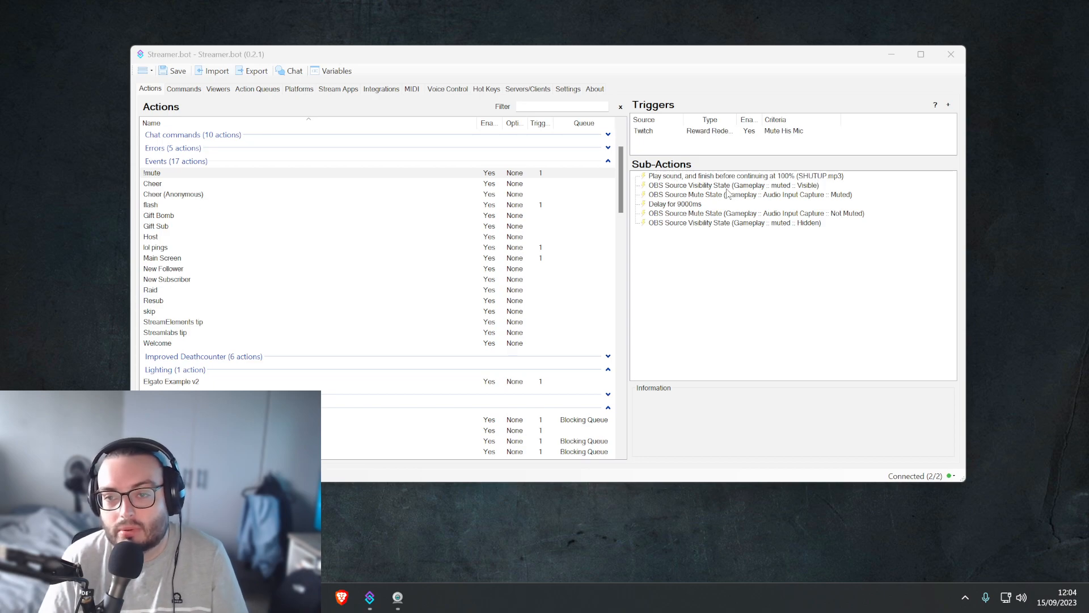
- Inspect the !mute action's source visibility step, then bring Twitch chat forward
{"action": "left_click", "coordinate": [733, 185]}
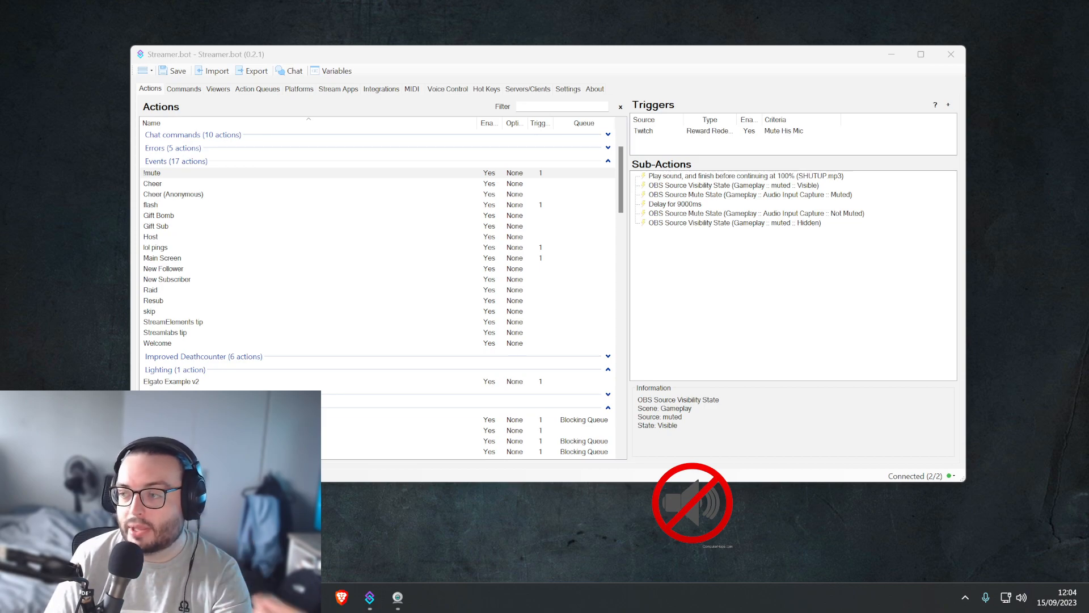
{"action": "left_click", "coordinate": [749, 194]}
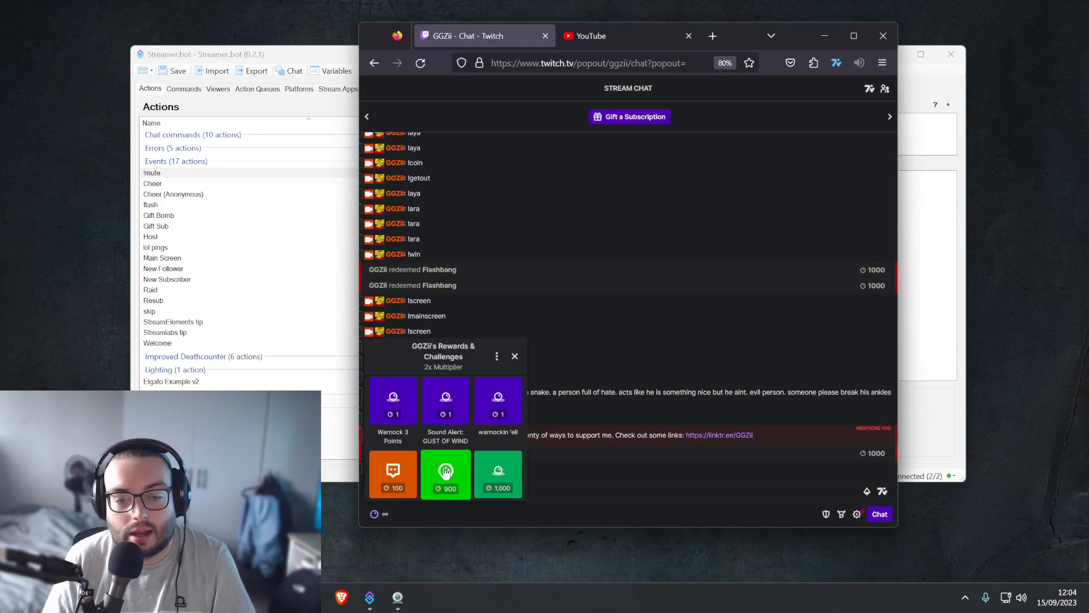
- Select and redeem the Mute His Mic channel-points reward
{"action": "left_click", "coordinate": [446, 474]}
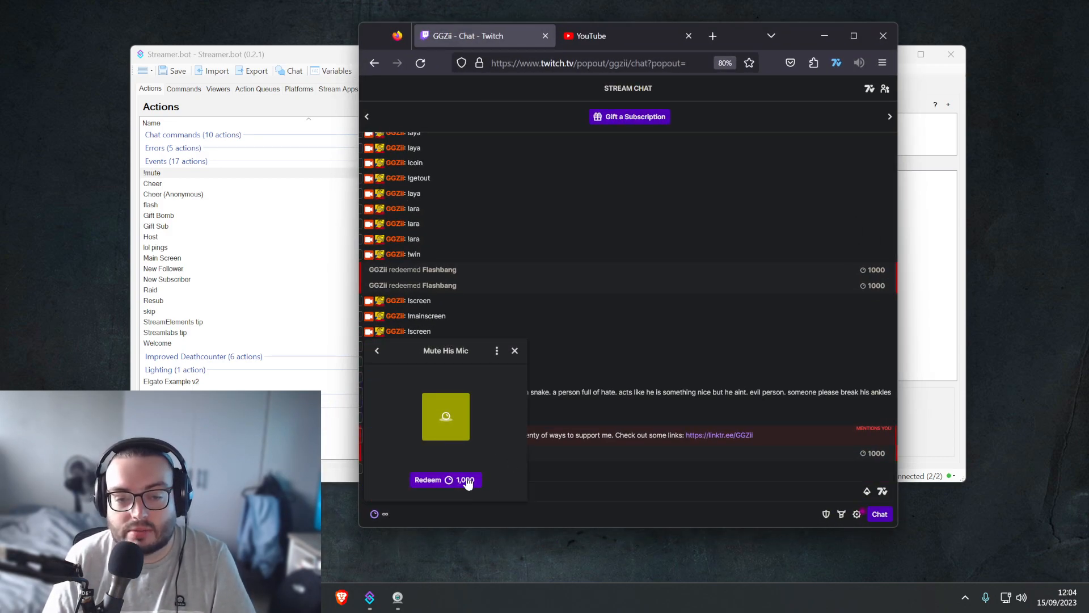
{"action": "left_click", "coordinate": [445, 479]}
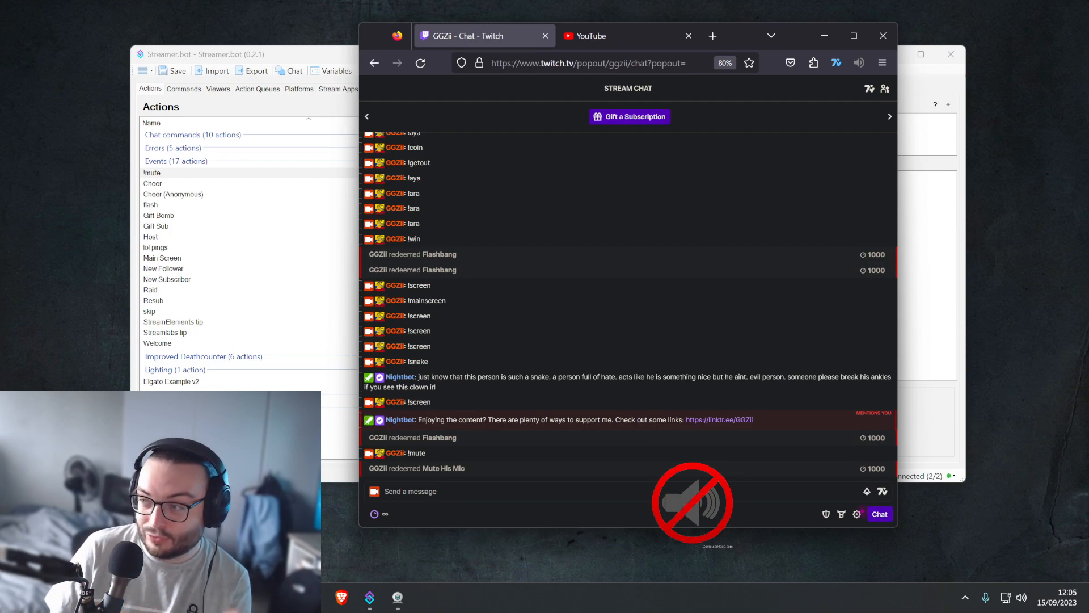
{"action": "mouse_move", "coordinate": [827, 353]}
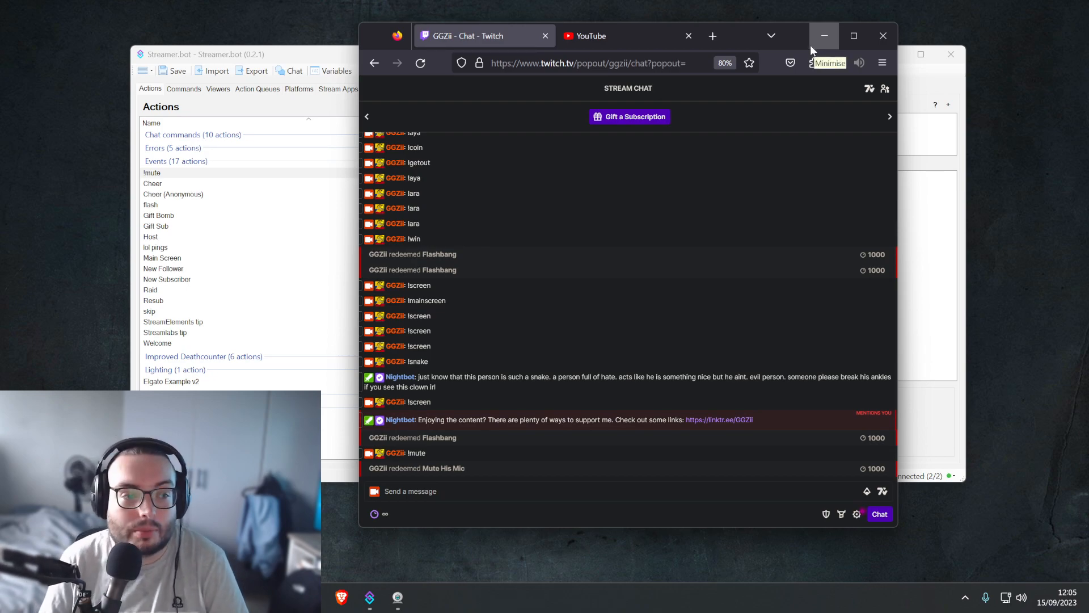
- Hide Twitch chat and show Streamer.bot's Commands list filtered to !screen
{"action": "left_click", "coordinate": [824, 35]}
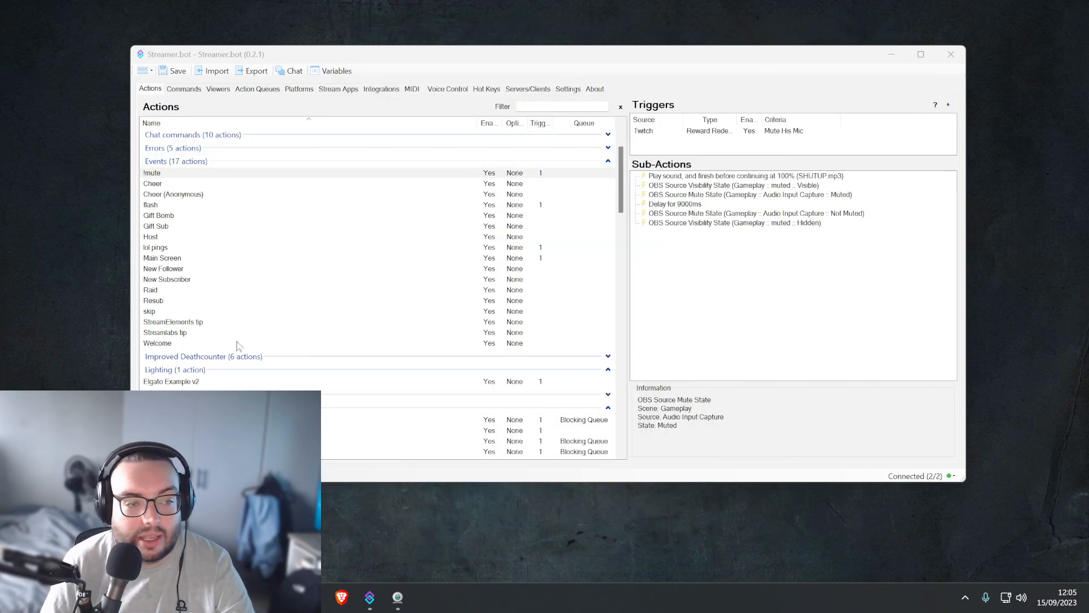
{"action": "mouse_move", "coordinate": [241, 332]}
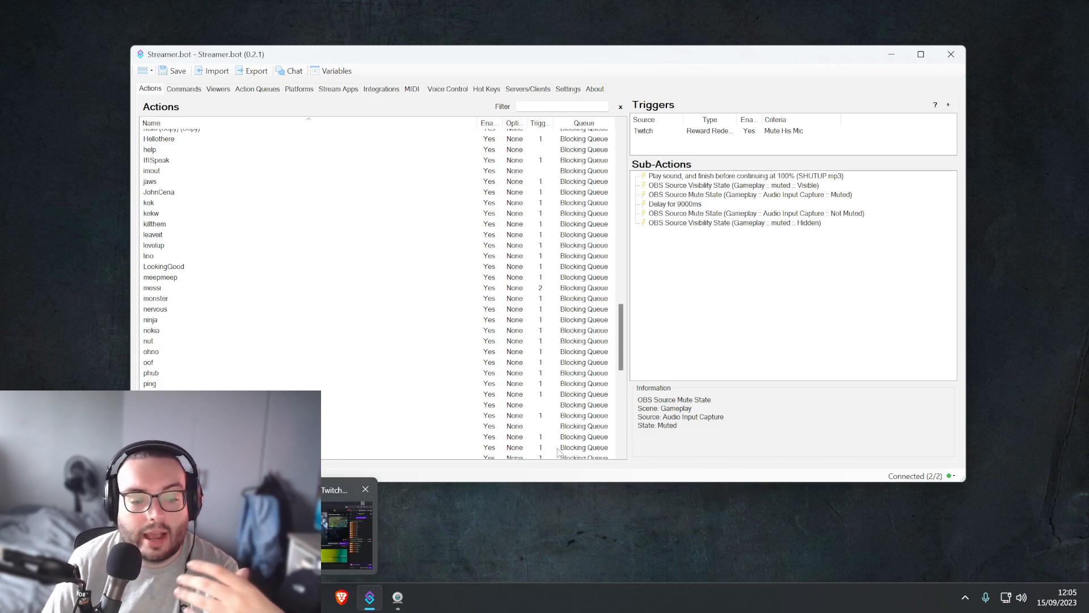
{"action": "left_click", "coordinate": [183, 88]}
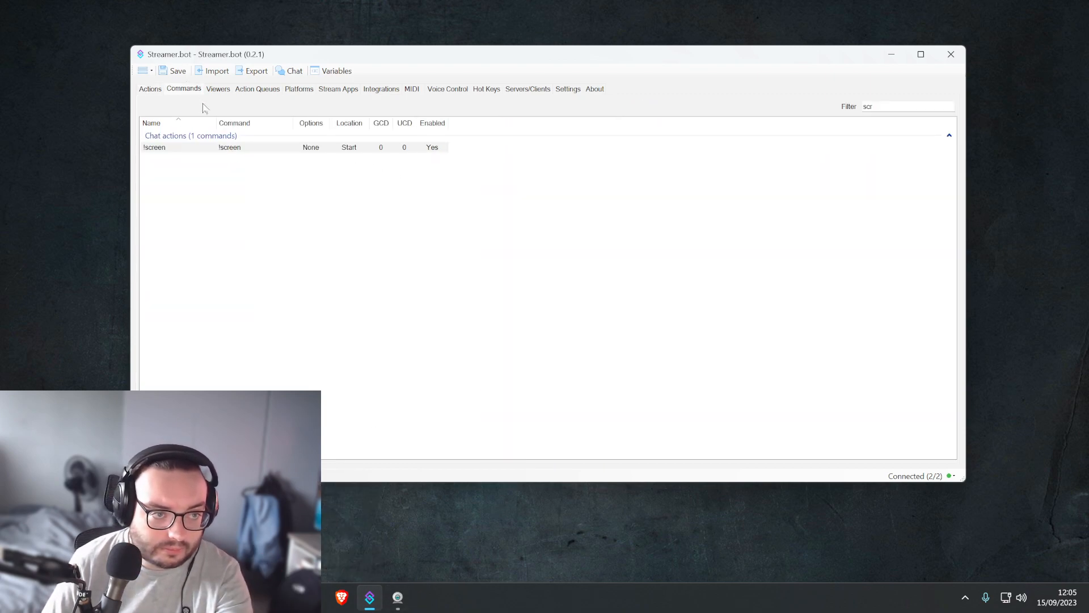
- View the pending action queue, send !replay in Twitch chat, then hide the chat
{"action": "left_click", "coordinate": [257, 88]}
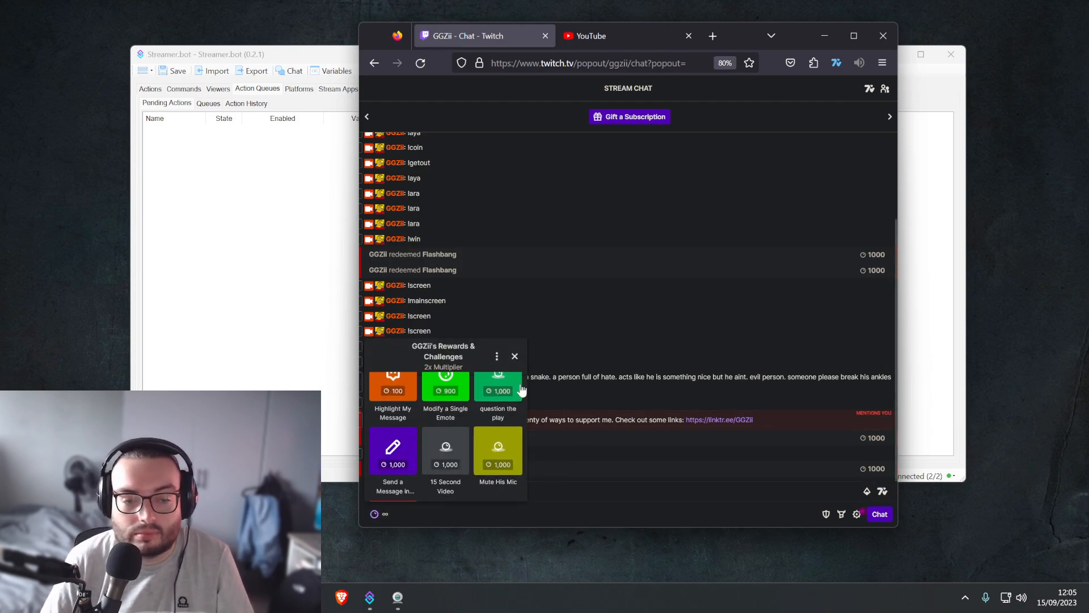
{"action": "type", "text": "!repla"}
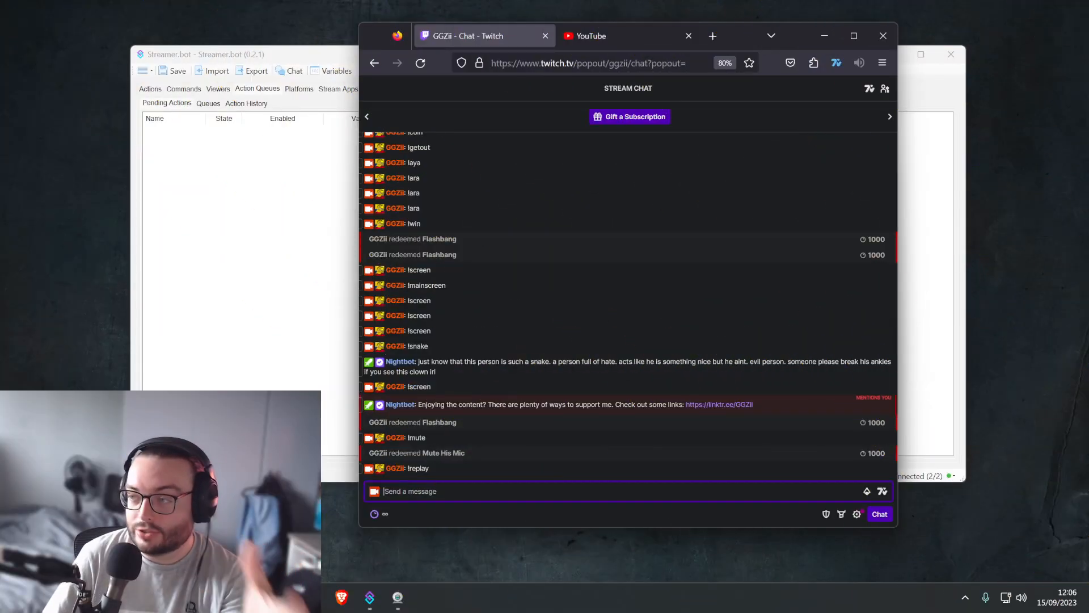
{"action": "mouse_move", "coordinate": [824, 35]}
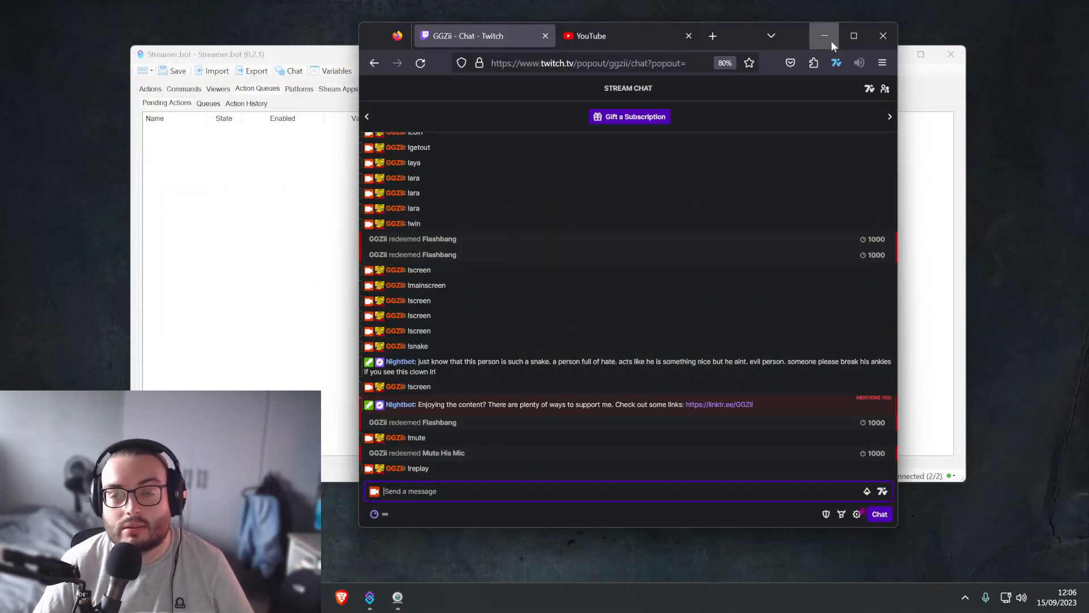
{"action": "left_click", "coordinate": [824, 35]}
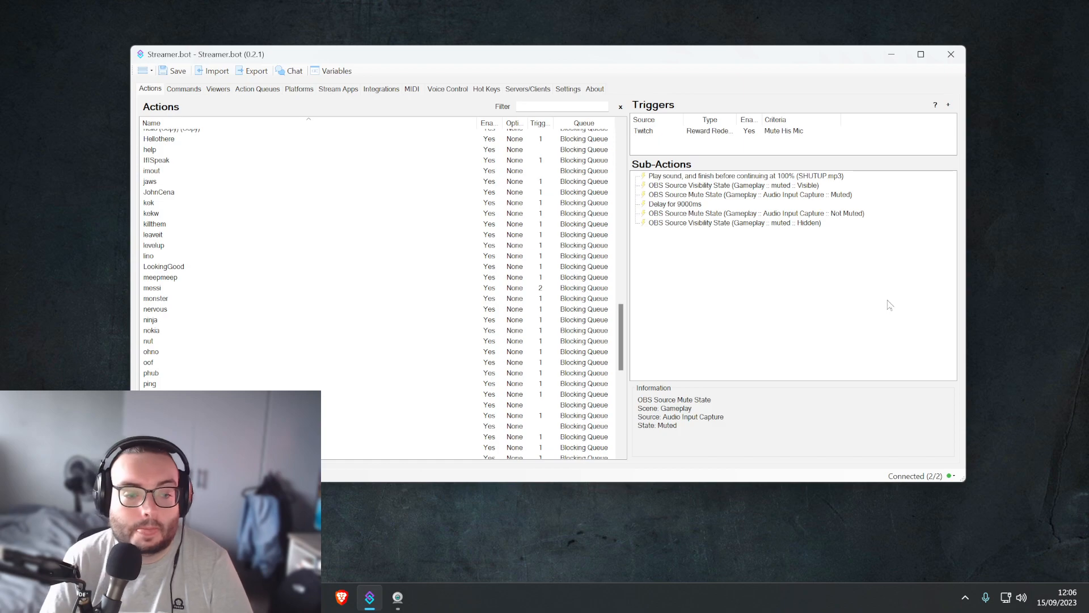
{"action": "mouse_move", "coordinate": [899, 74]}
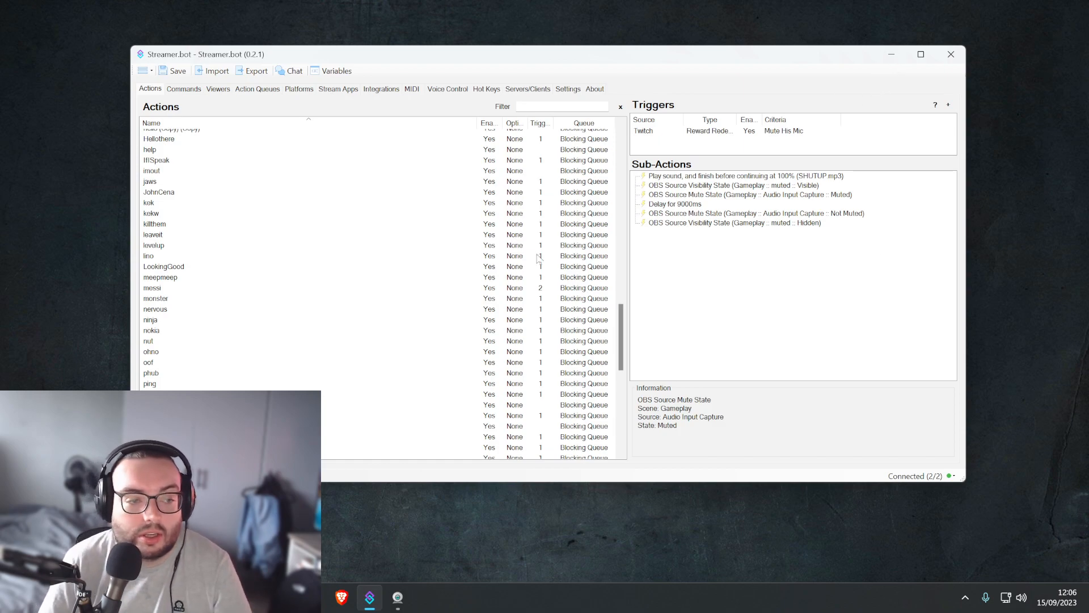
{"action": "mouse_move", "coordinate": [396, 278]}
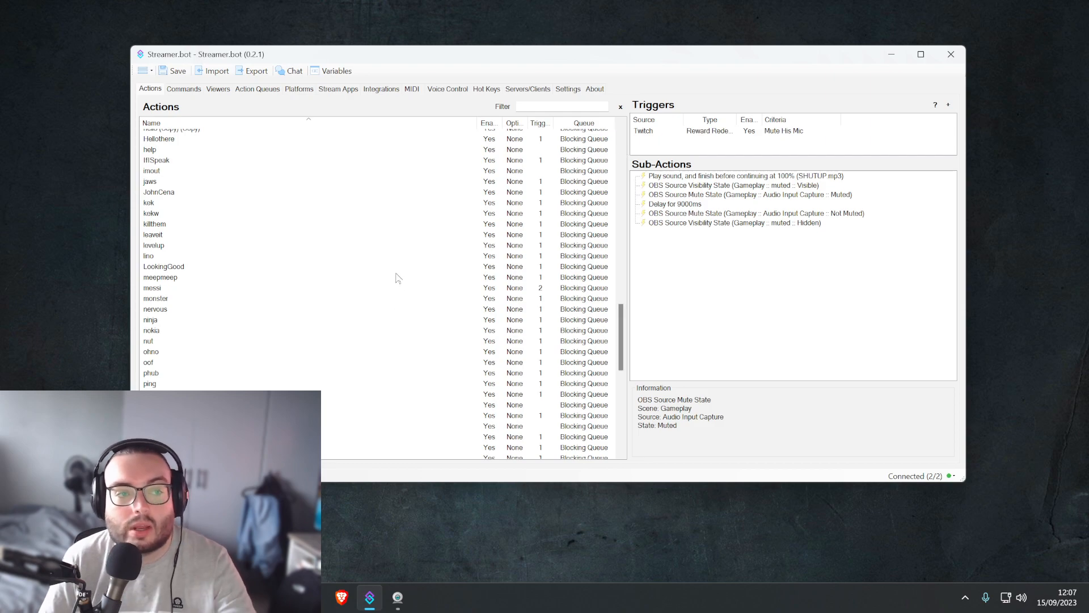
{"action": "mouse_move", "coordinate": [450, 349]}
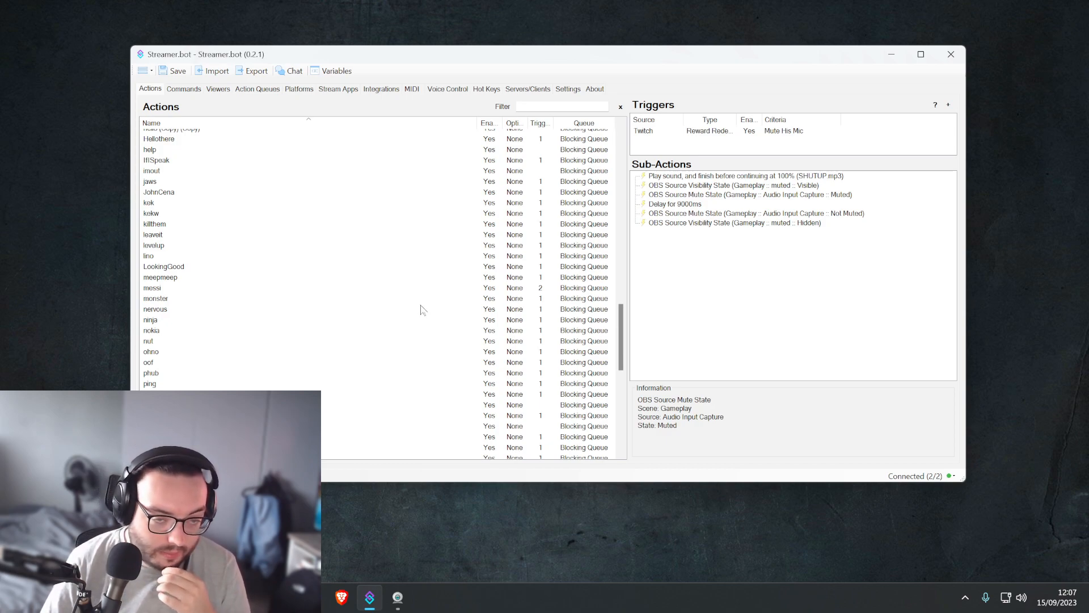
{"action": "mouse_move", "coordinate": [416, 312]}
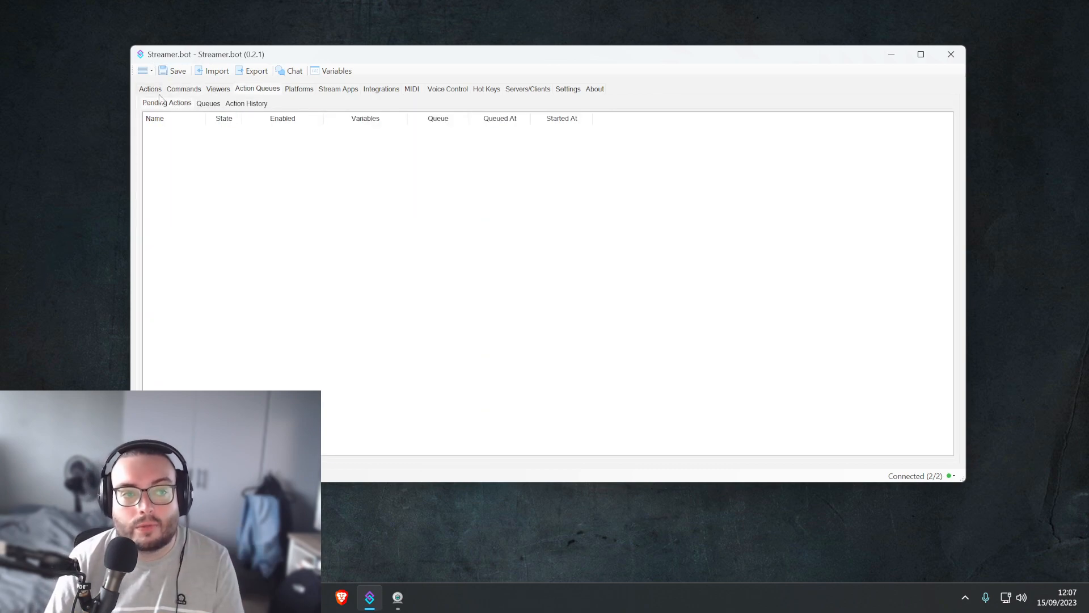
- Switch from the Actions list to the Viewers tab listing GGZii
{"action": "left_click", "coordinate": [150, 89]}
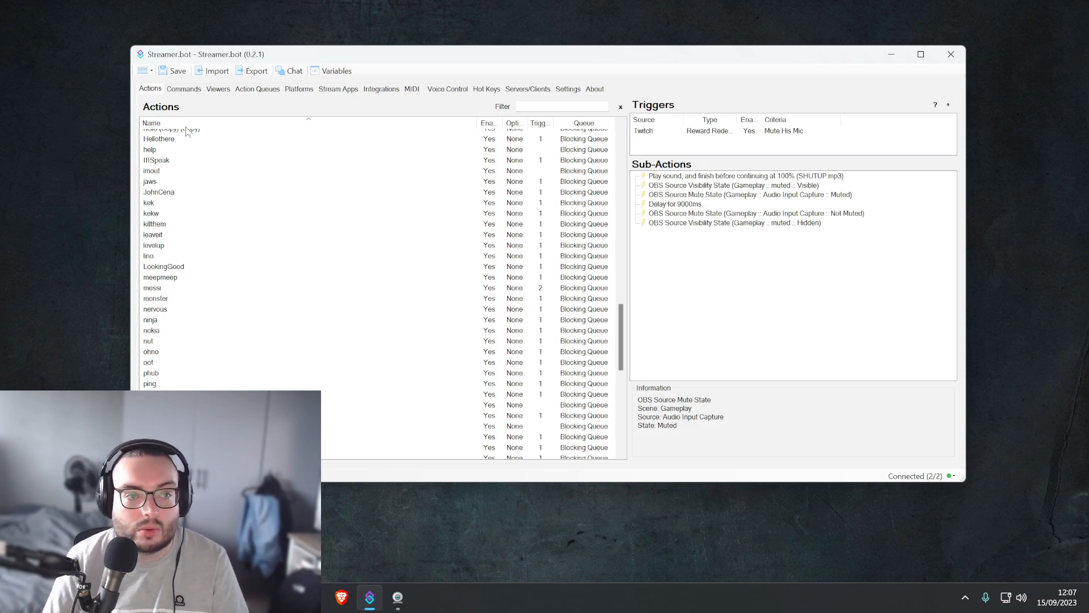
{"action": "left_click", "coordinate": [218, 88]}
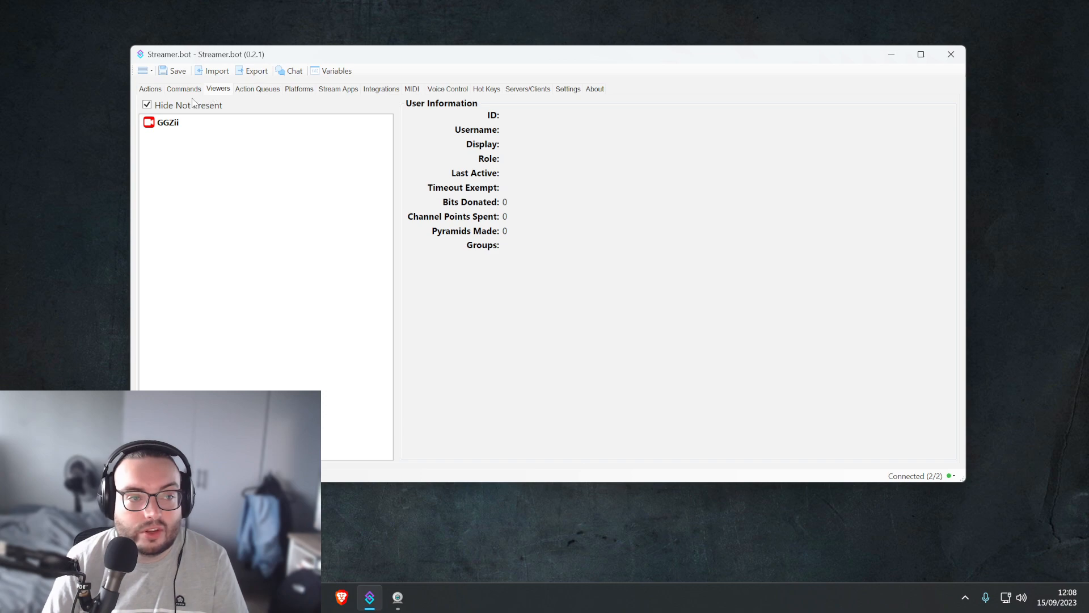
- Scroll the Commands list down to the Links group, then go back to Actions
{"action": "left_click", "coordinate": [183, 89]}
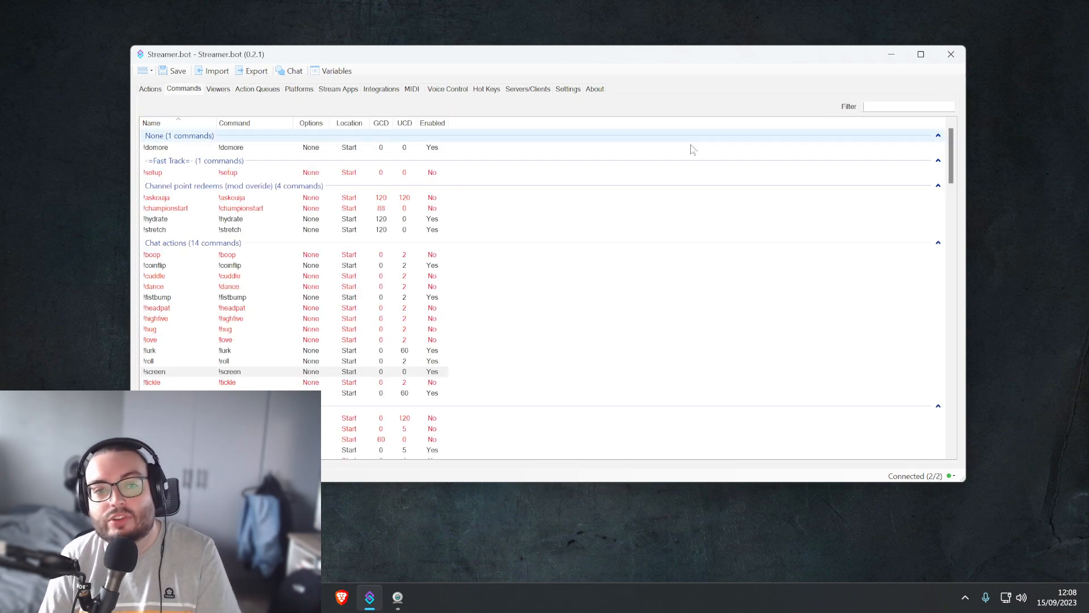
{"action": "scroll", "scroll_direction": "down", "scroll_amount": 3}
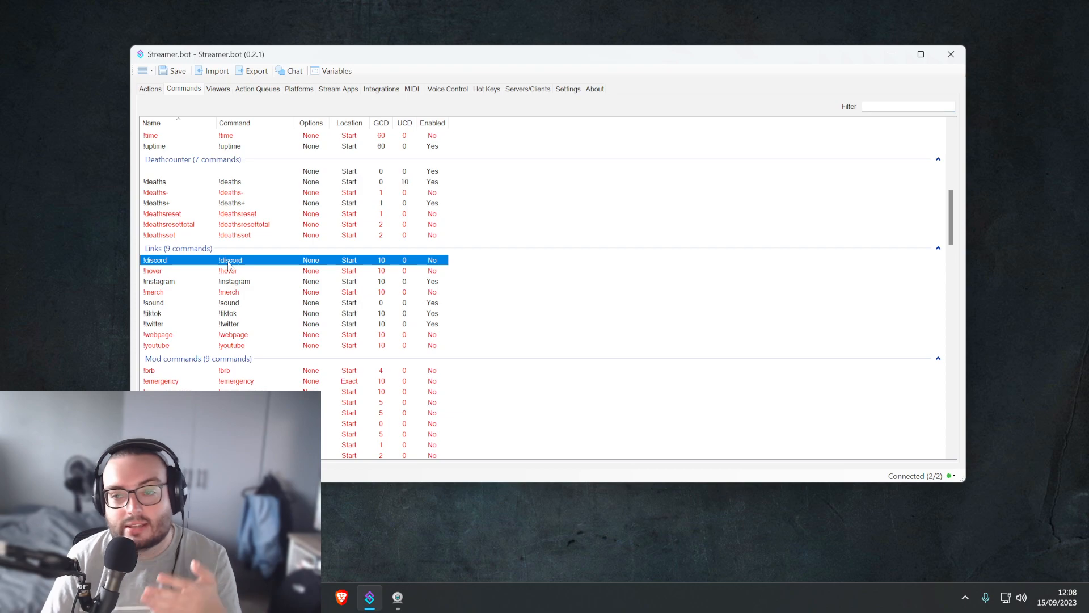
{"action": "left_click", "coordinate": [150, 89]}
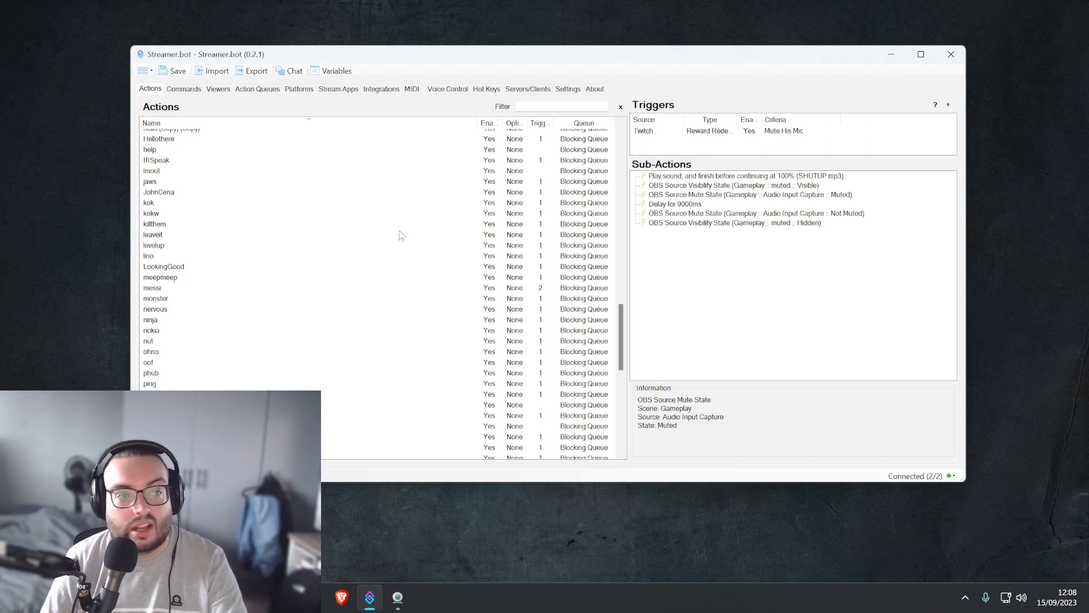
{"action": "mouse_move", "coordinate": [394, 247]}
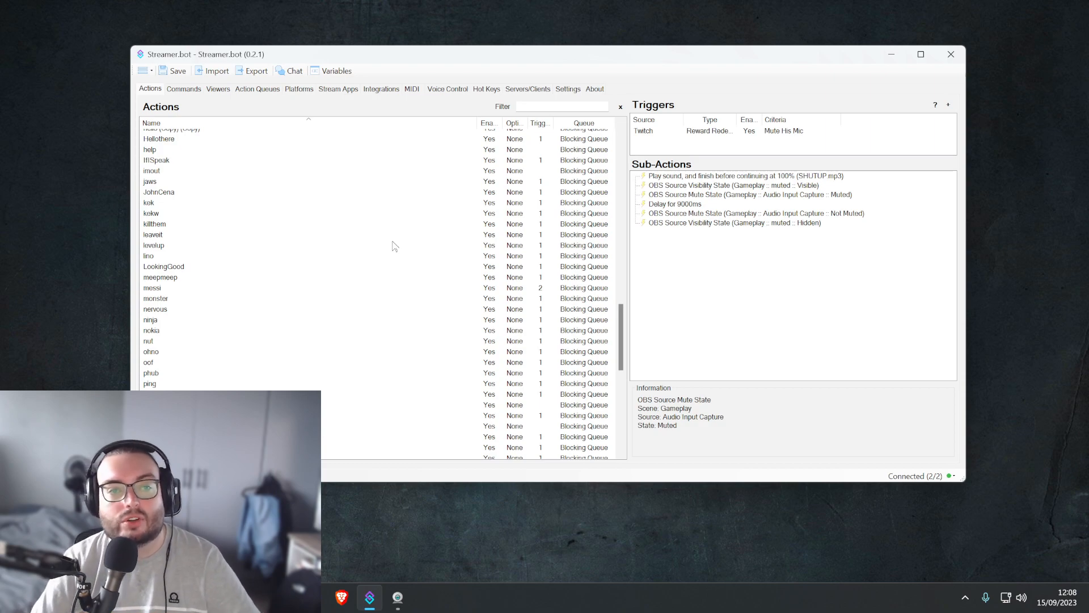